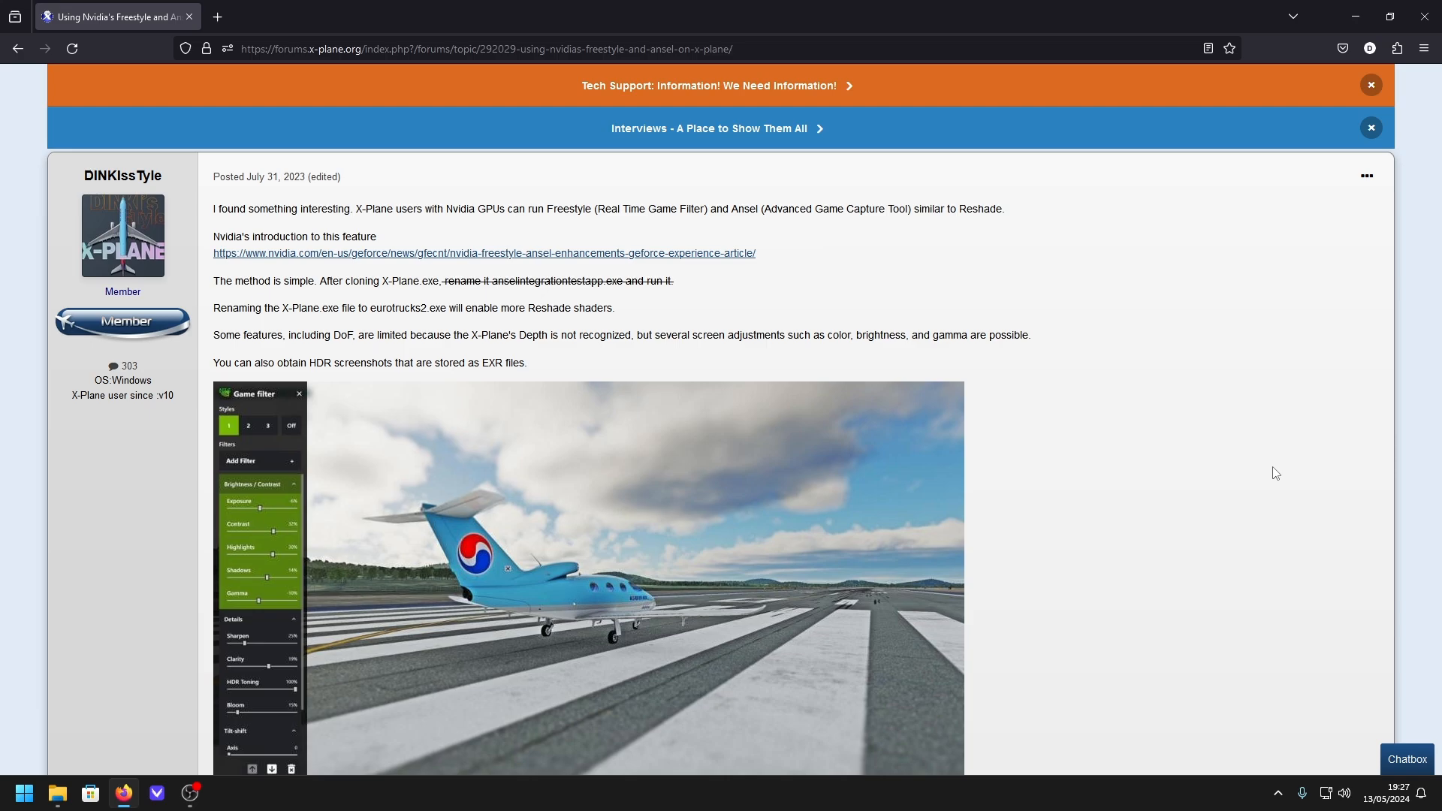
{"action": "mouse_move", "coordinate": [1274, 485]}
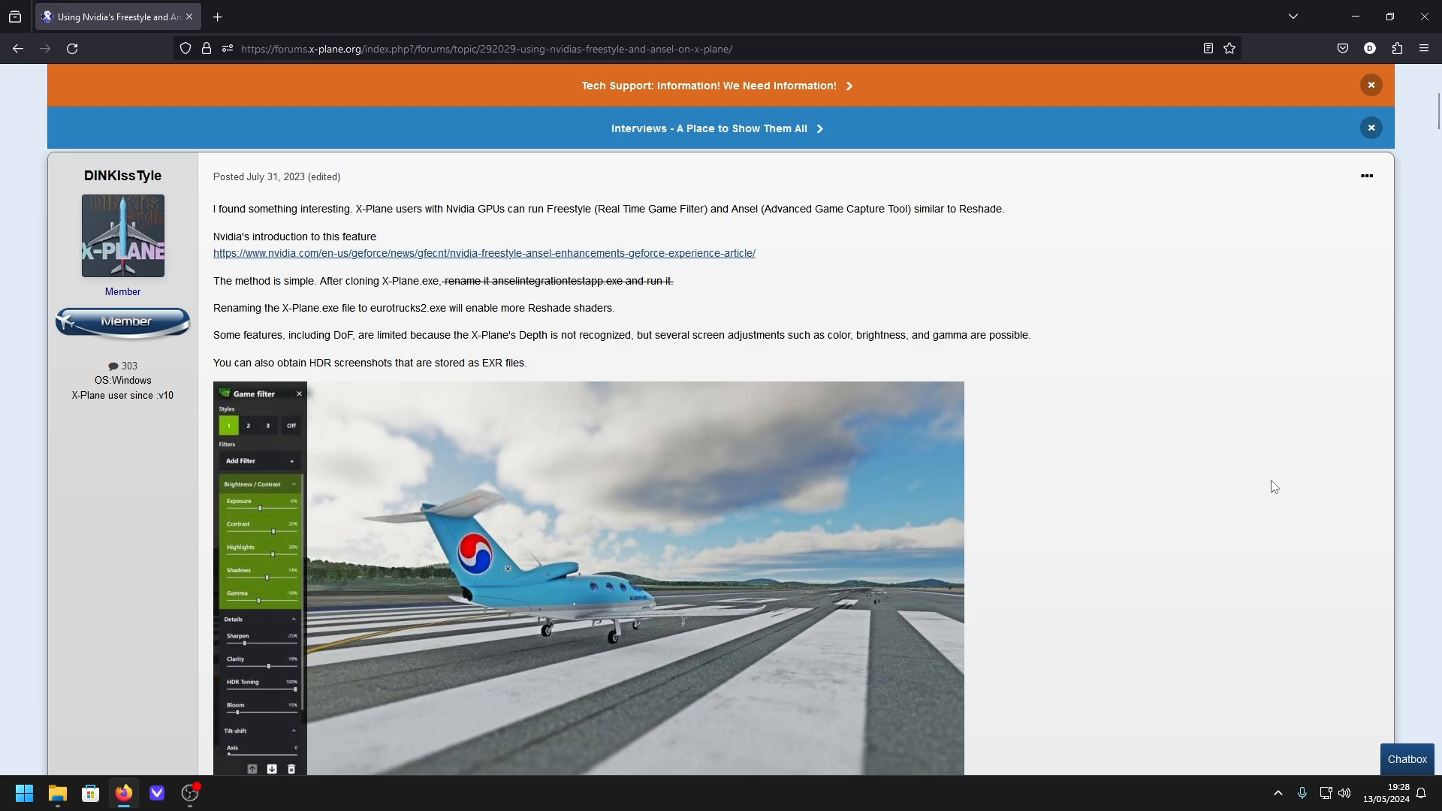
{"action": "mouse_move", "coordinate": [1026, 374]}
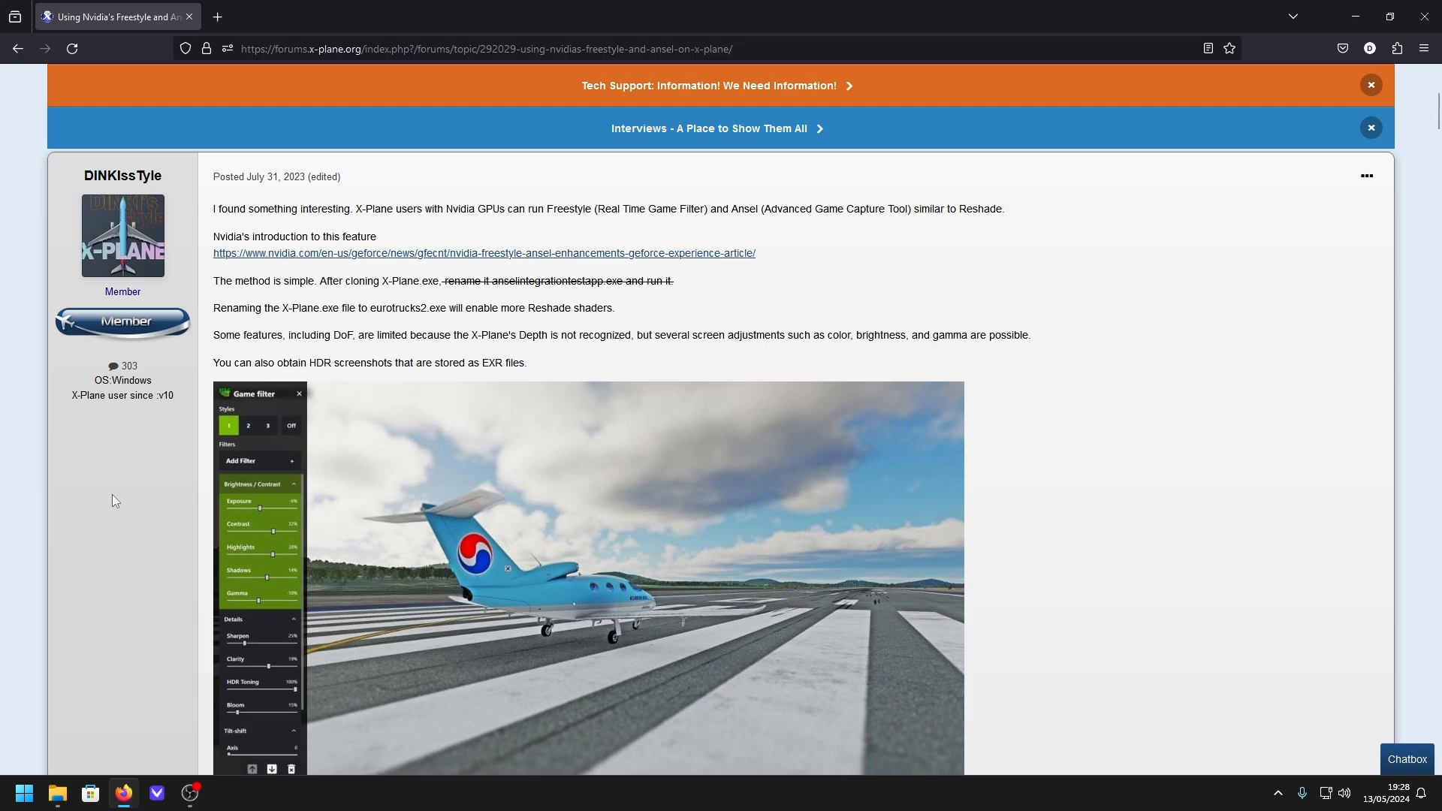
{"action": "mouse_move", "coordinate": [1098, 464]}
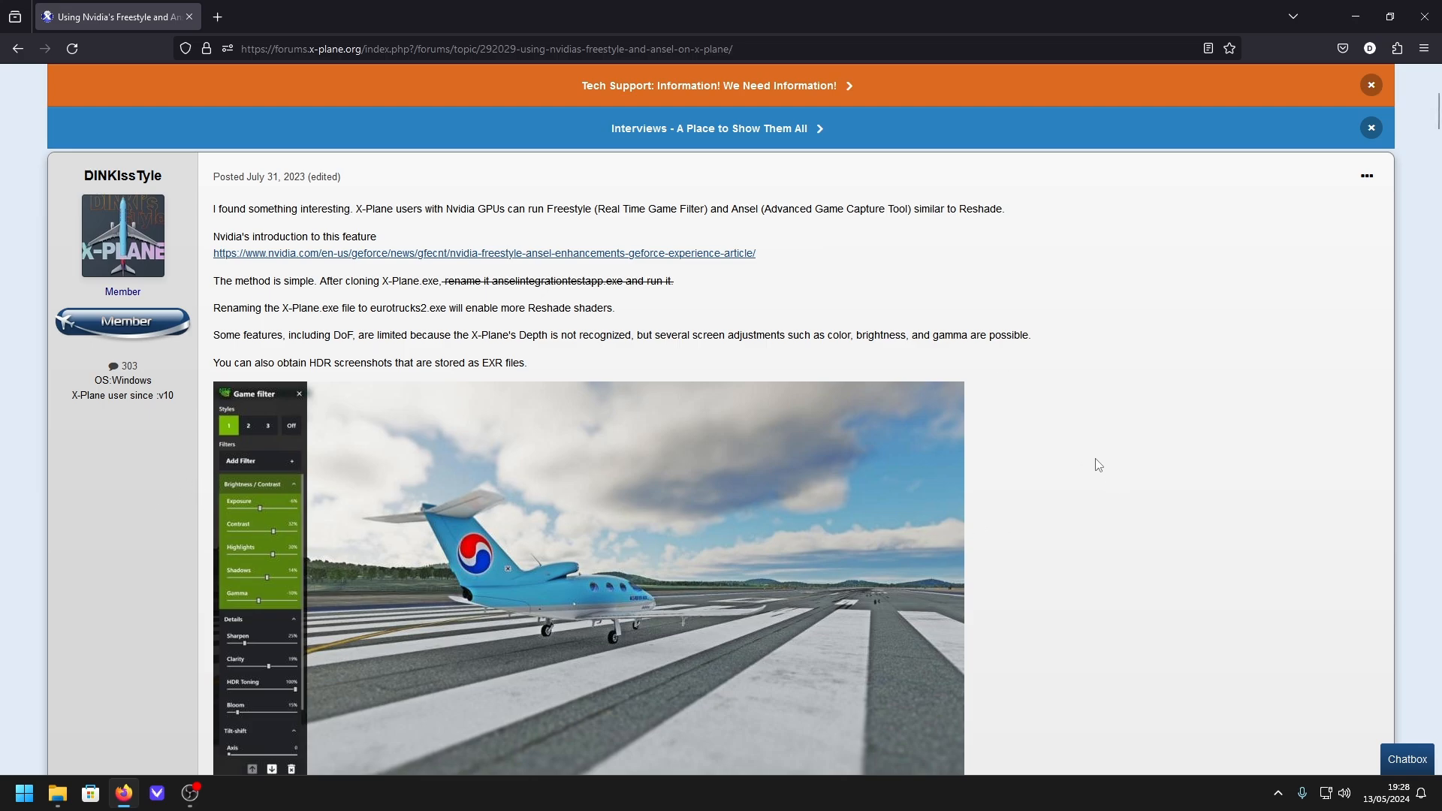
{"action": "mouse_move", "coordinate": [1010, 421]}
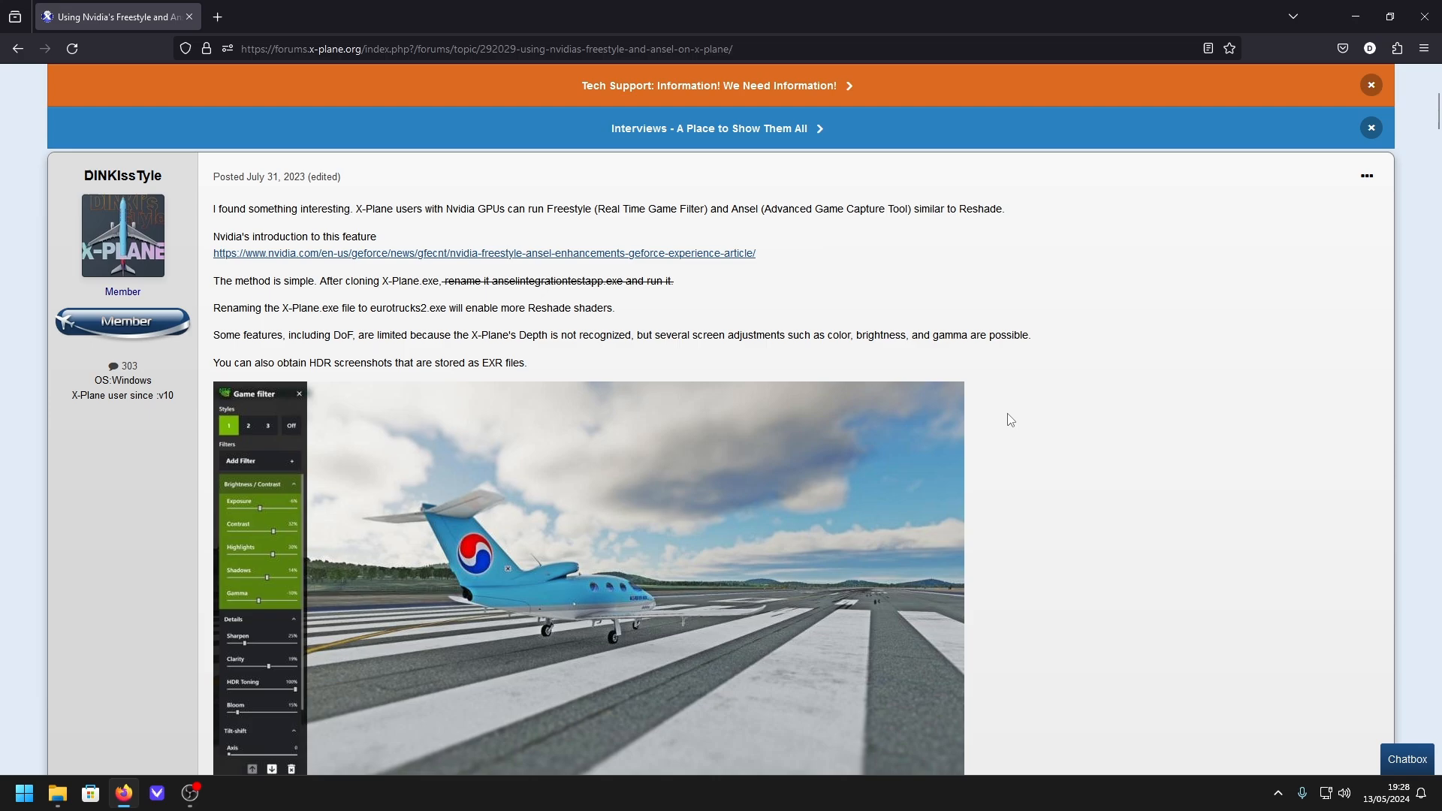
{"action": "mouse_move", "coordinate": [634, 314]}
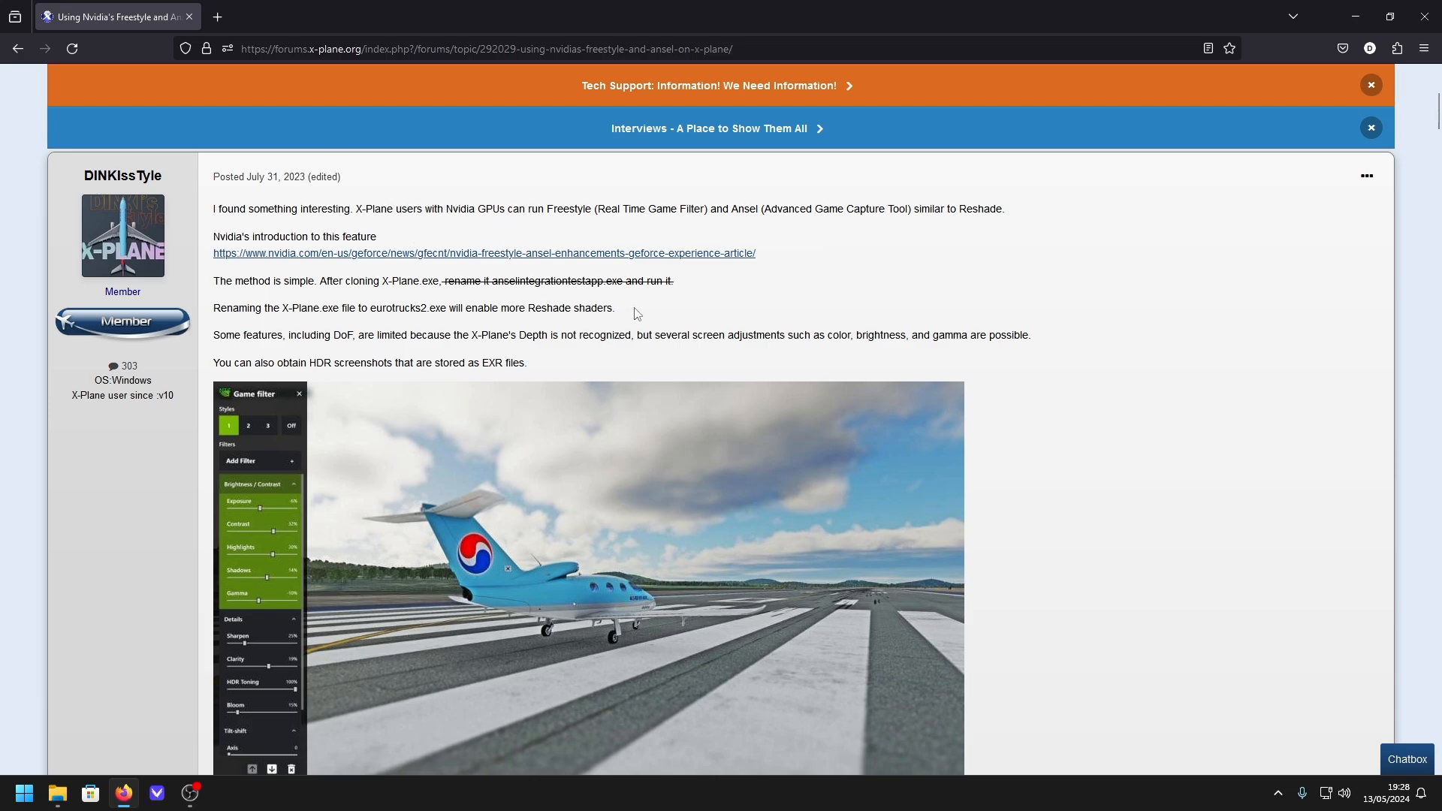
{"action": "mouse_move", "coordinate": [607, 468]}
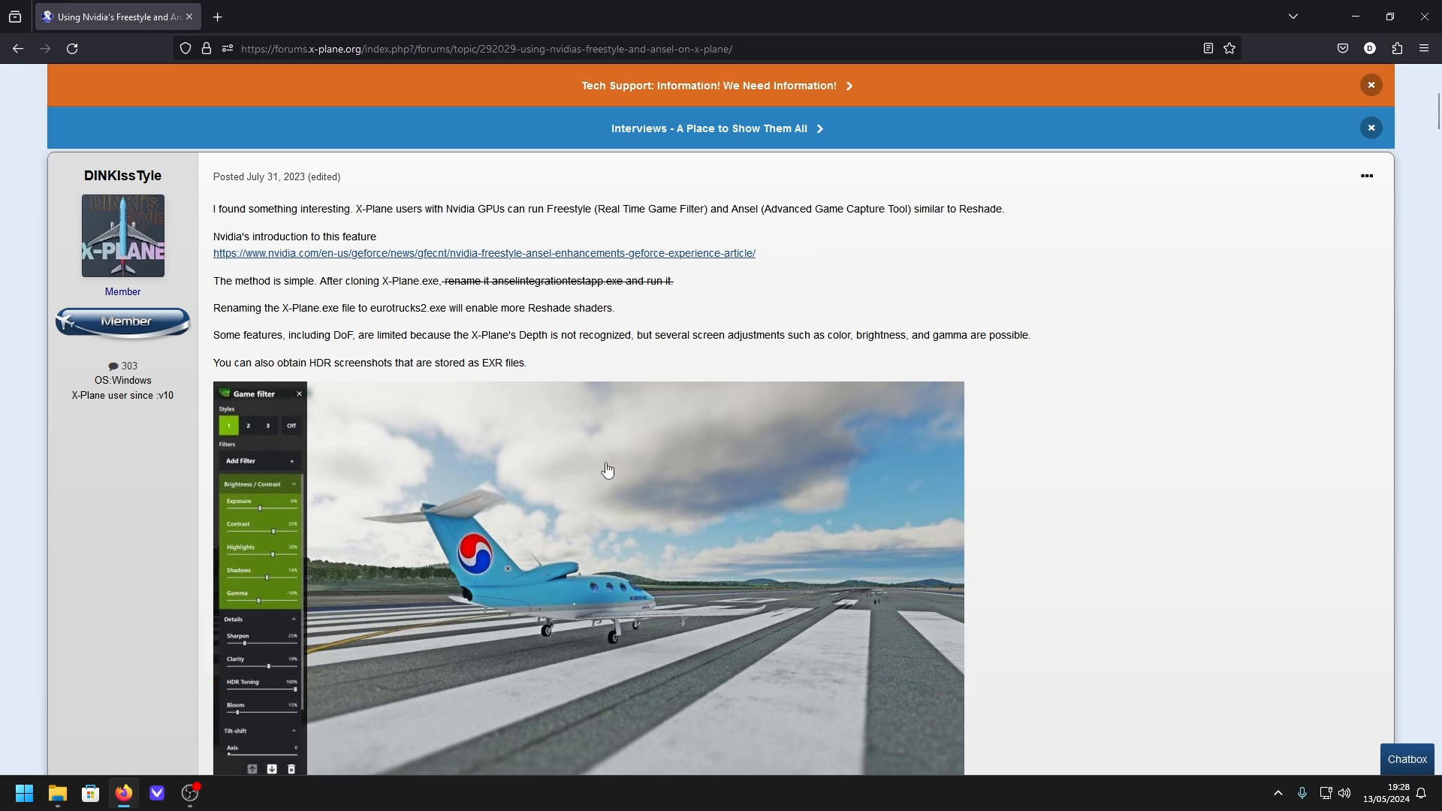
{"action": "mouse_move", "coordinate": [650, 293]}
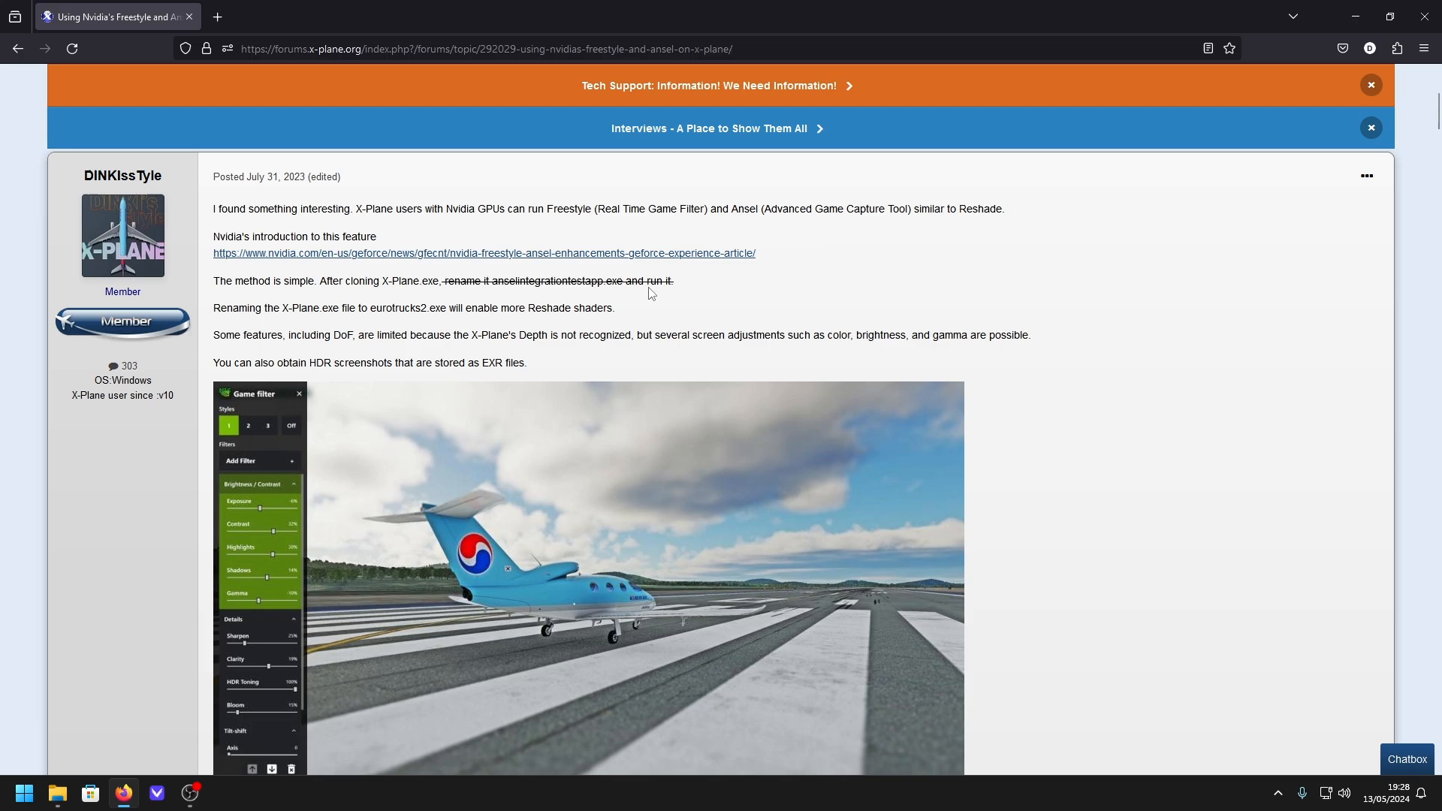
{"action": "mouse_move", "coordinate": [815, 334]}
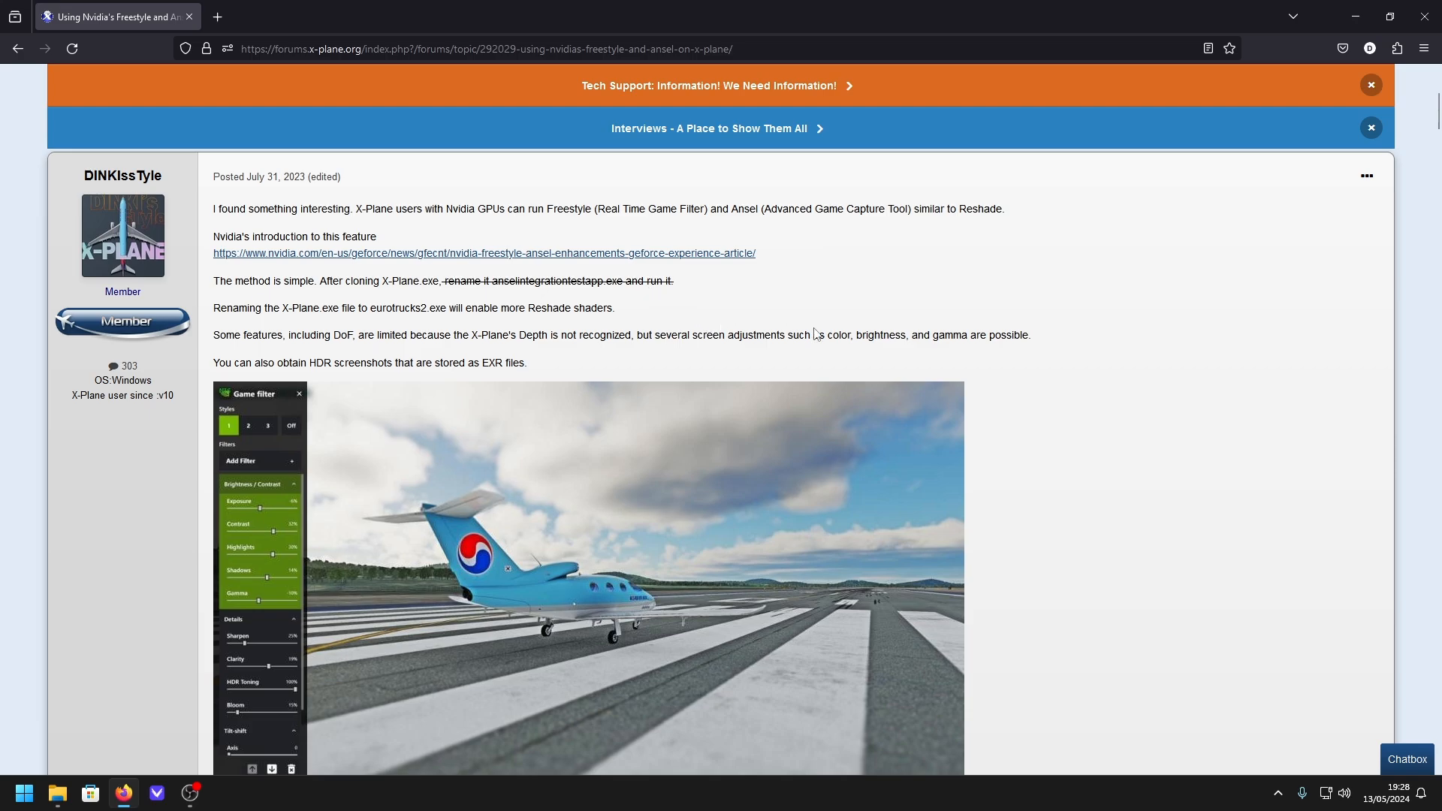
- Rename X-Plane.exe to eurotrucks2 and start renaming X-Plane - Copy back to X-Plane
{"action": "left_click", "coordinate": [57, 798]}
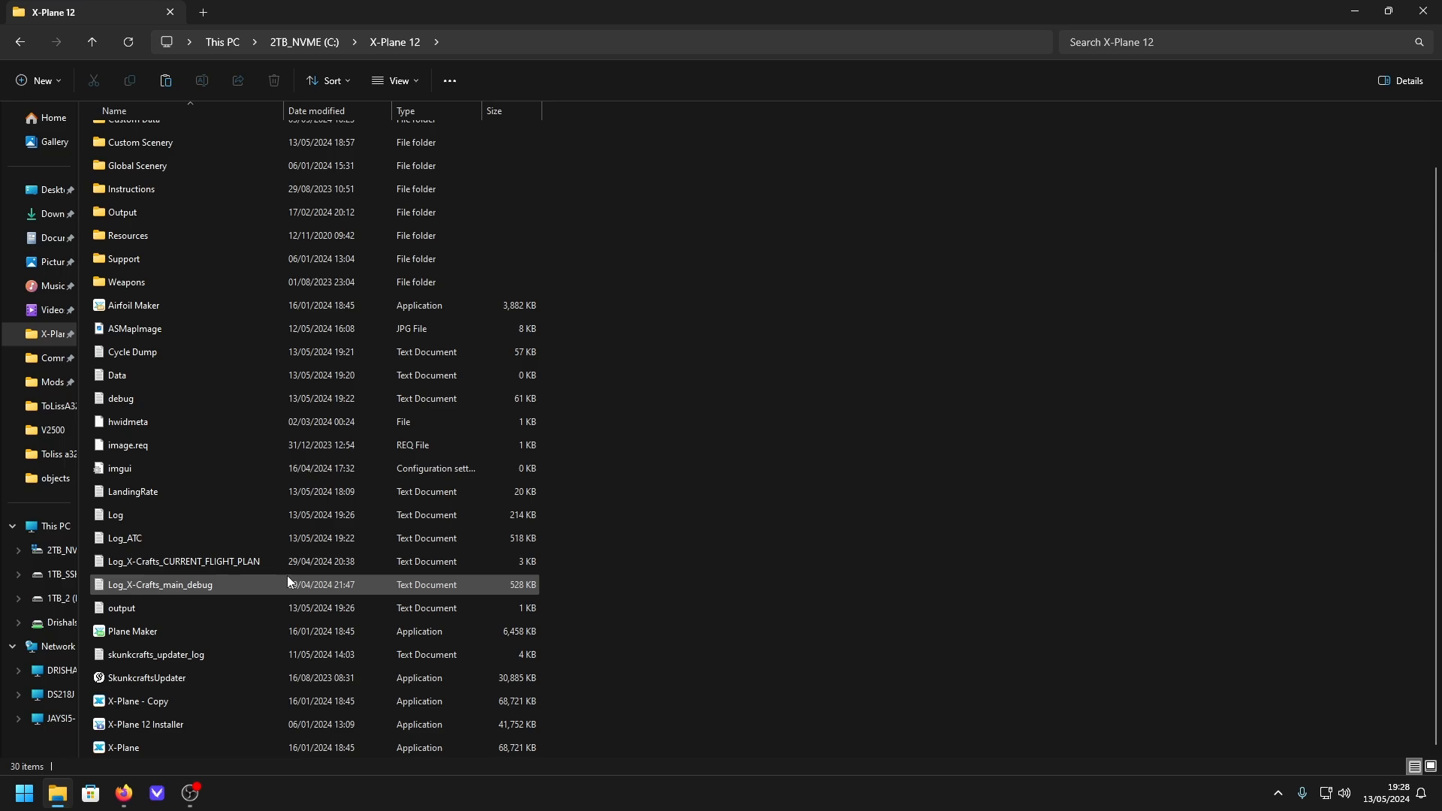
{"action": "left_click", "coordinate": [121, 747]}
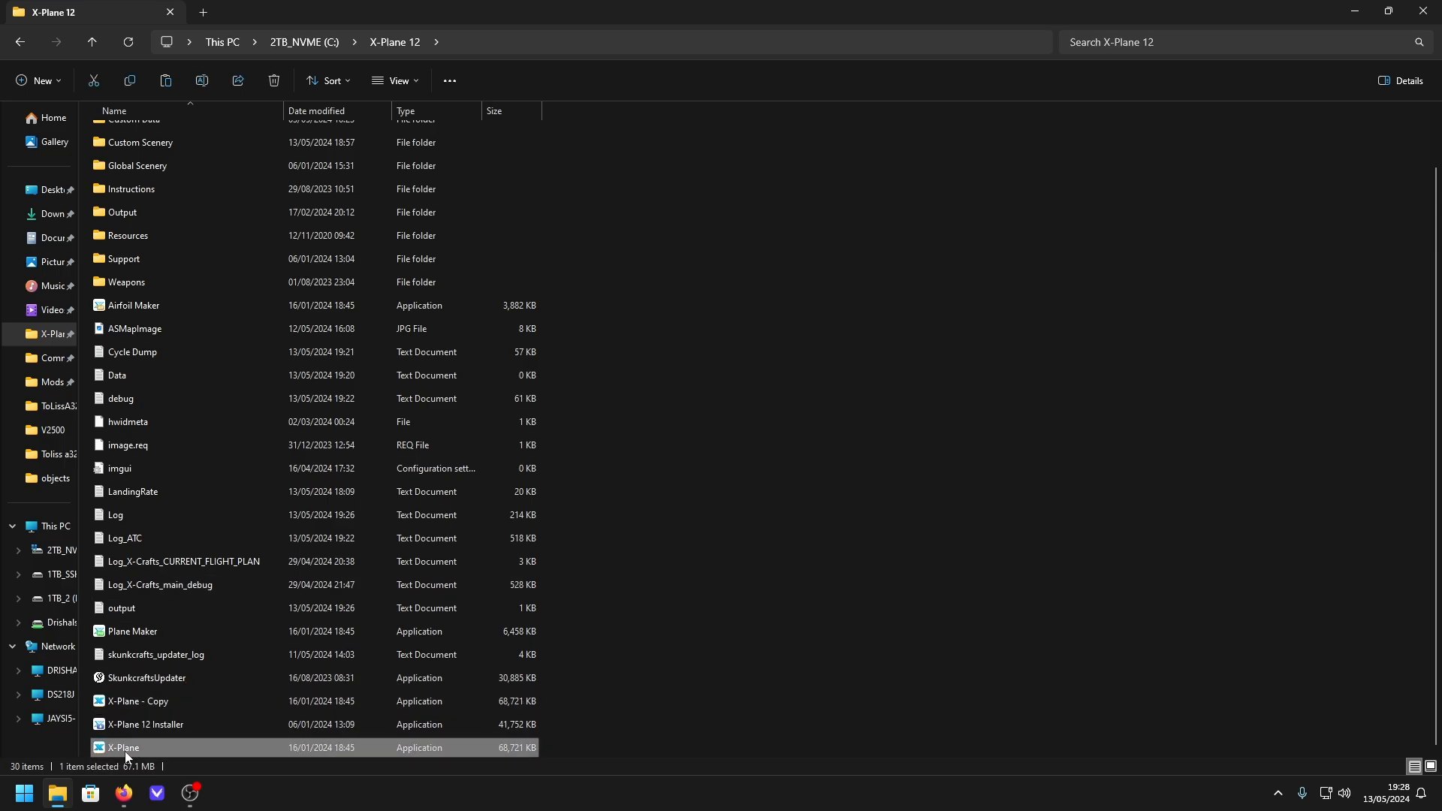
{"action": "right_click", "coordinate": [122, 748]}
{"action": "type", "text": "e"}
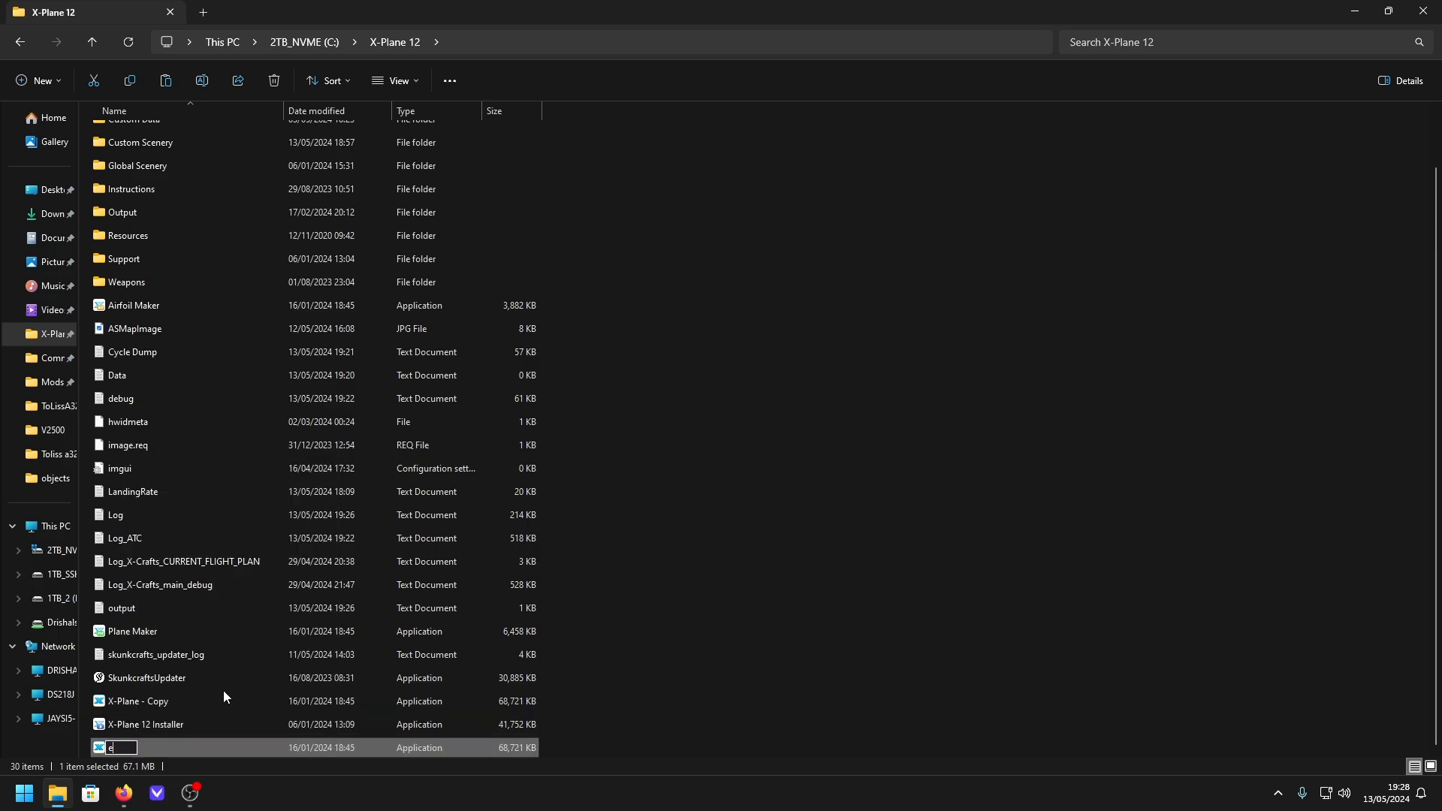
{"action": "type", "text": "urotrucks2"}
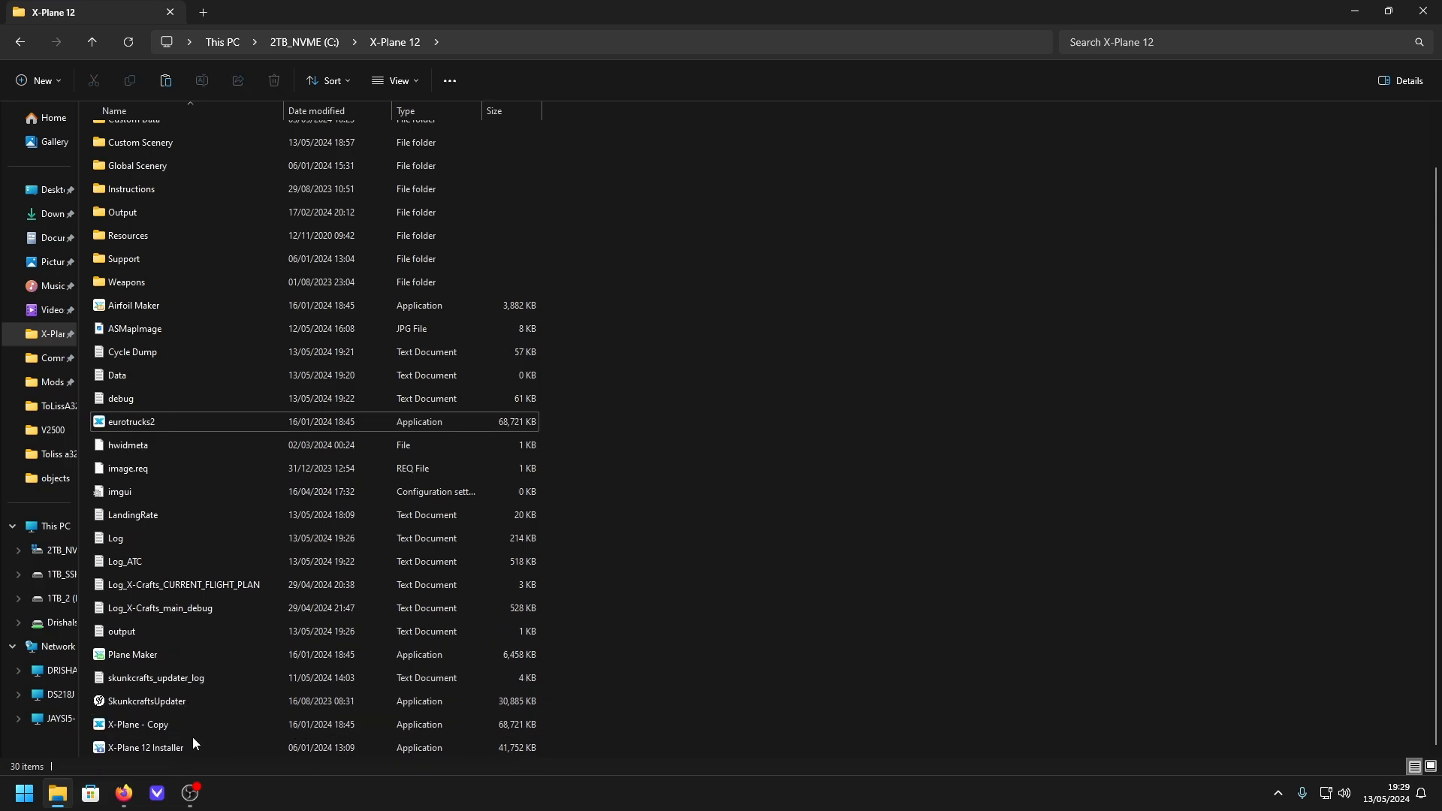
{"action": "right_click", "coordinate": [135, 724]}
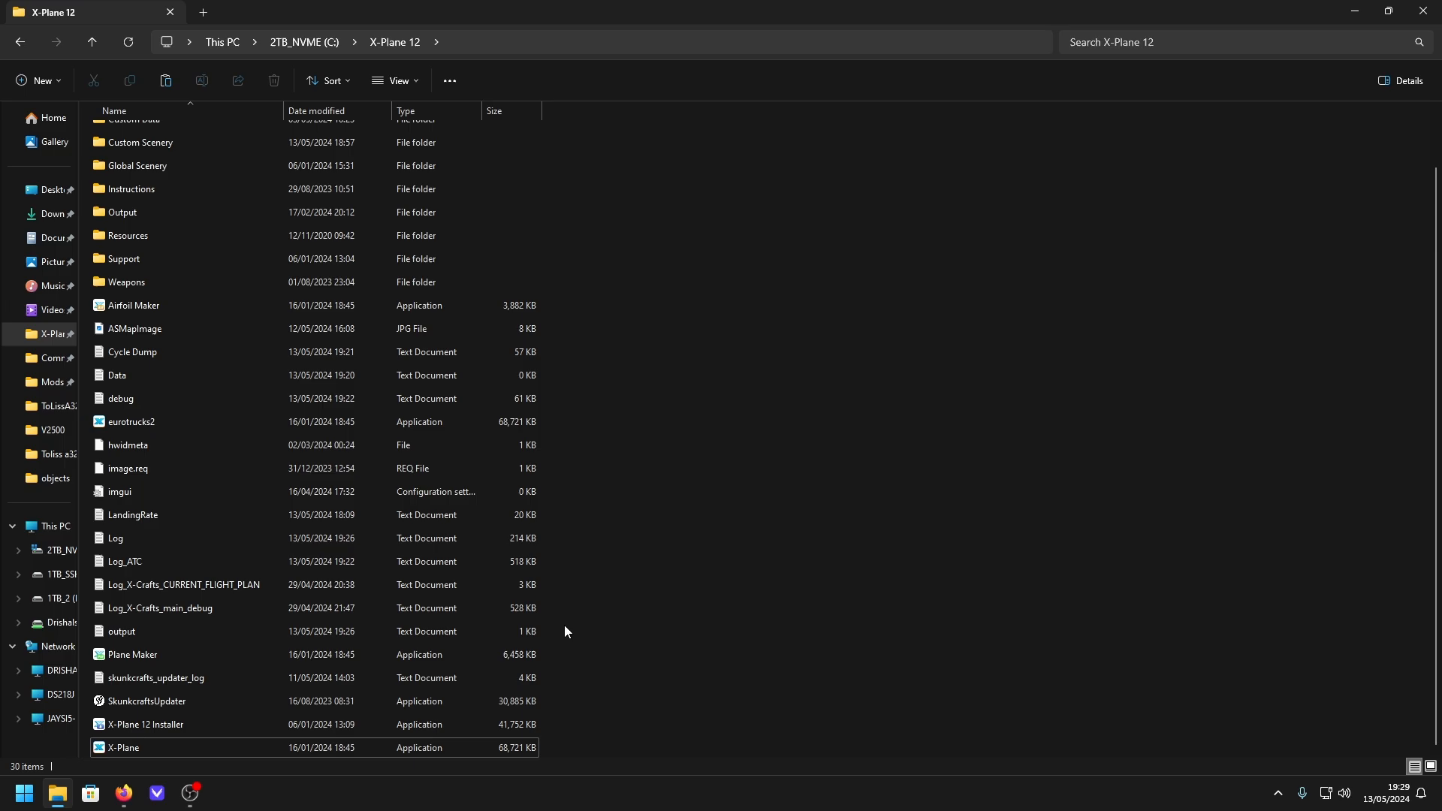
- Select eurotrucks2 to confirm its details show Laminar Research's X-Plane 12.0.9.7 executable
{"action": "left_click", "coordinate": [129, 421]}
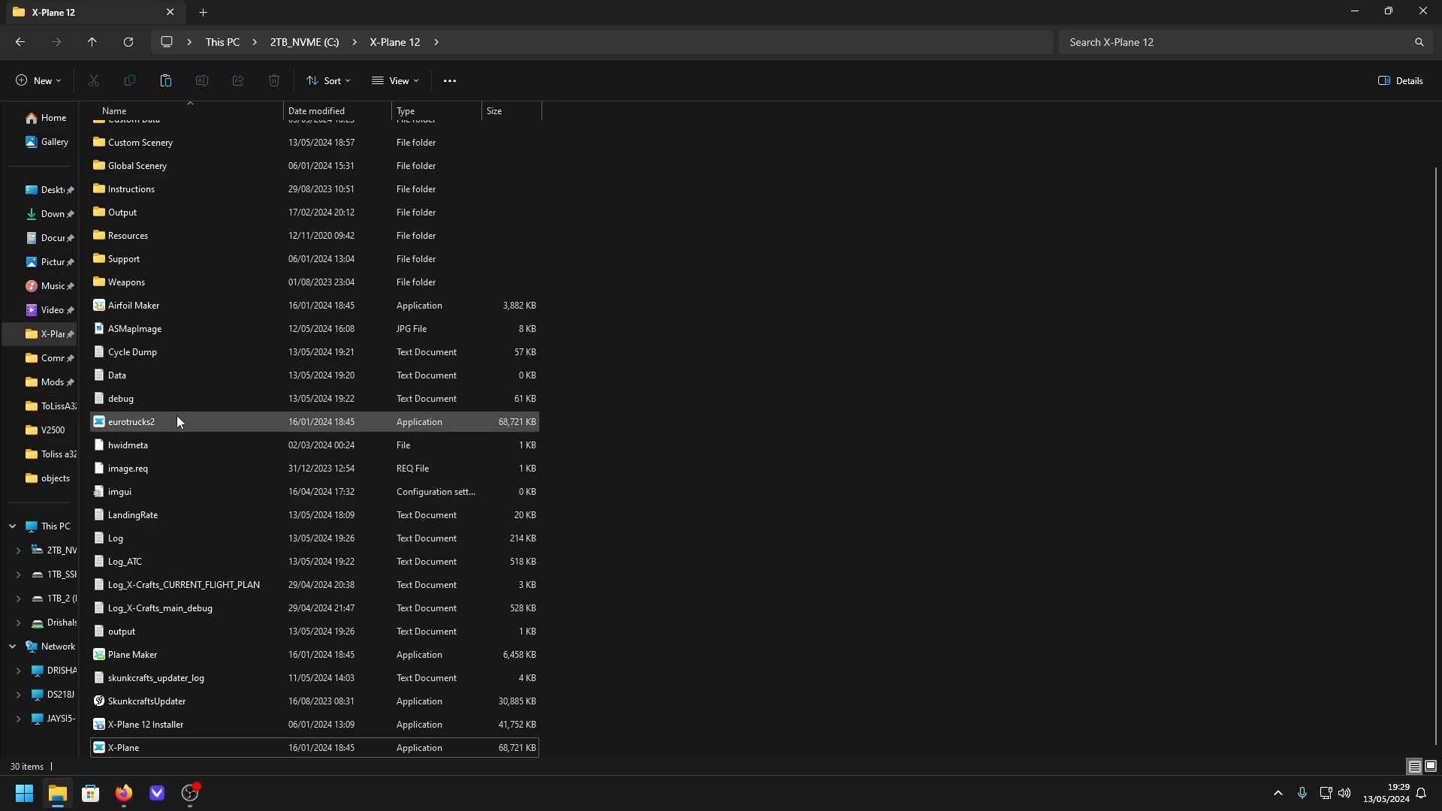
{"action": "mouse_move", "coordinate": [166, 433]}
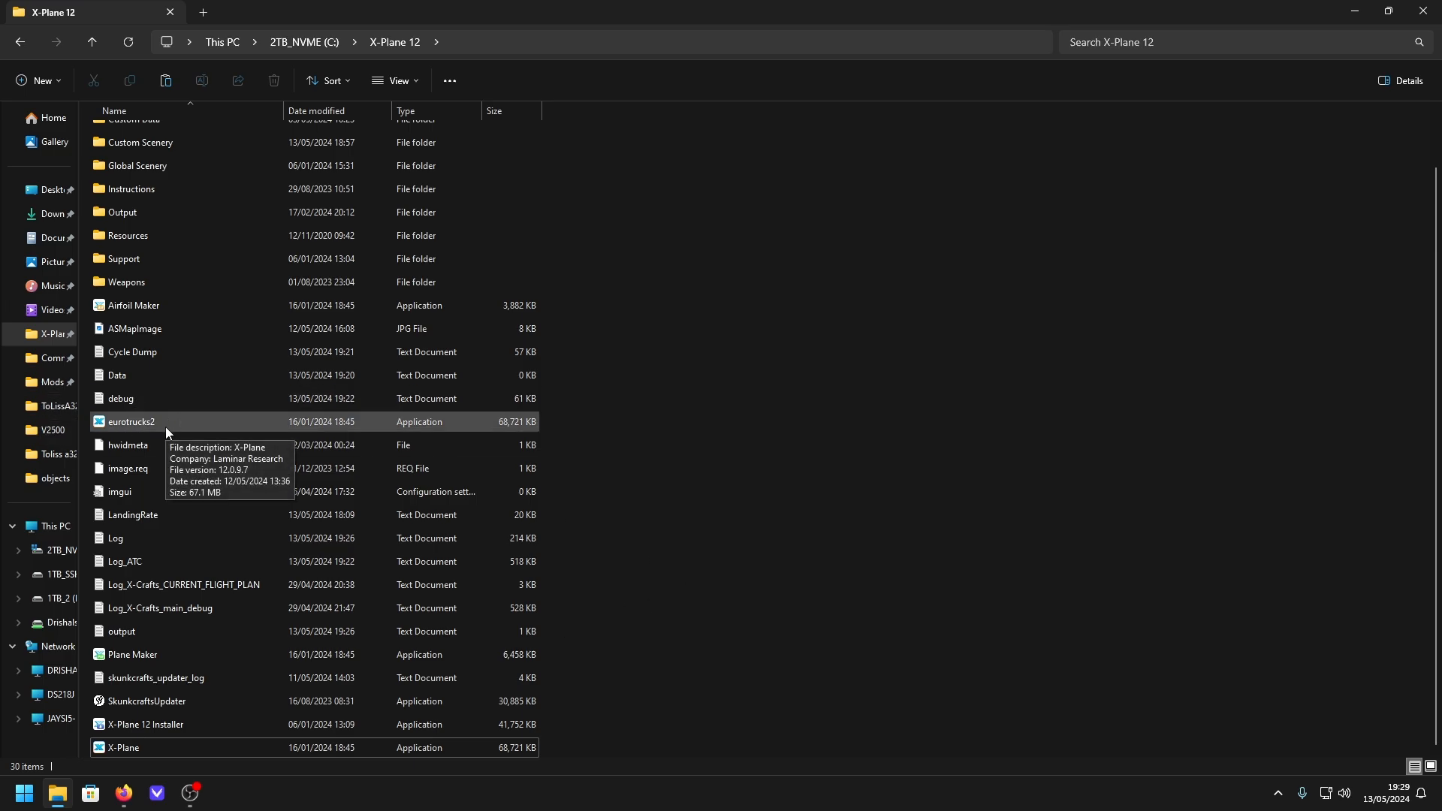
{"action": "mouse_move", "coordinate": [142, 440]}
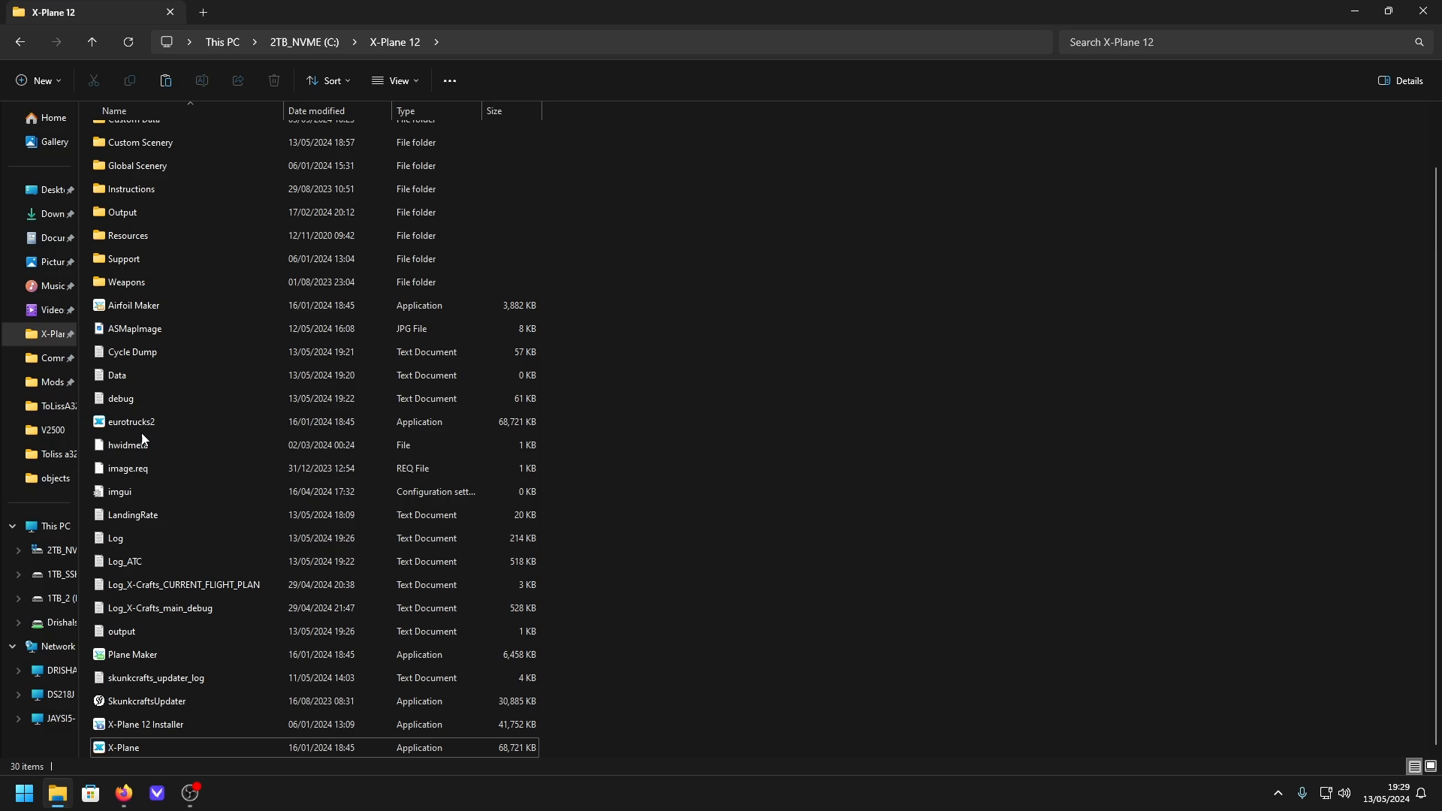
{"action": "mouse_move", "coordinate": [143, 425]}
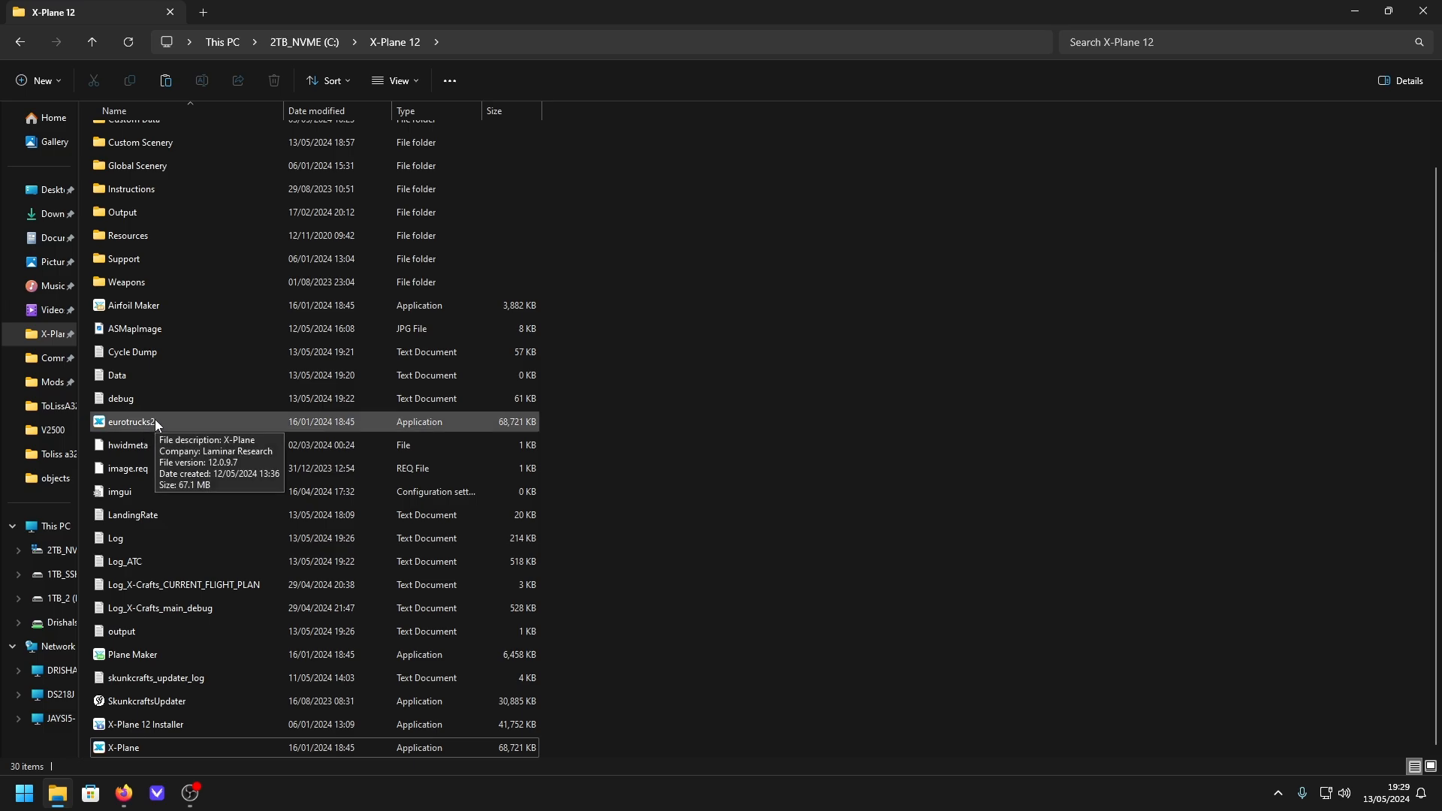
{"action": "mouse_move", "coordinate": [170, 425]}
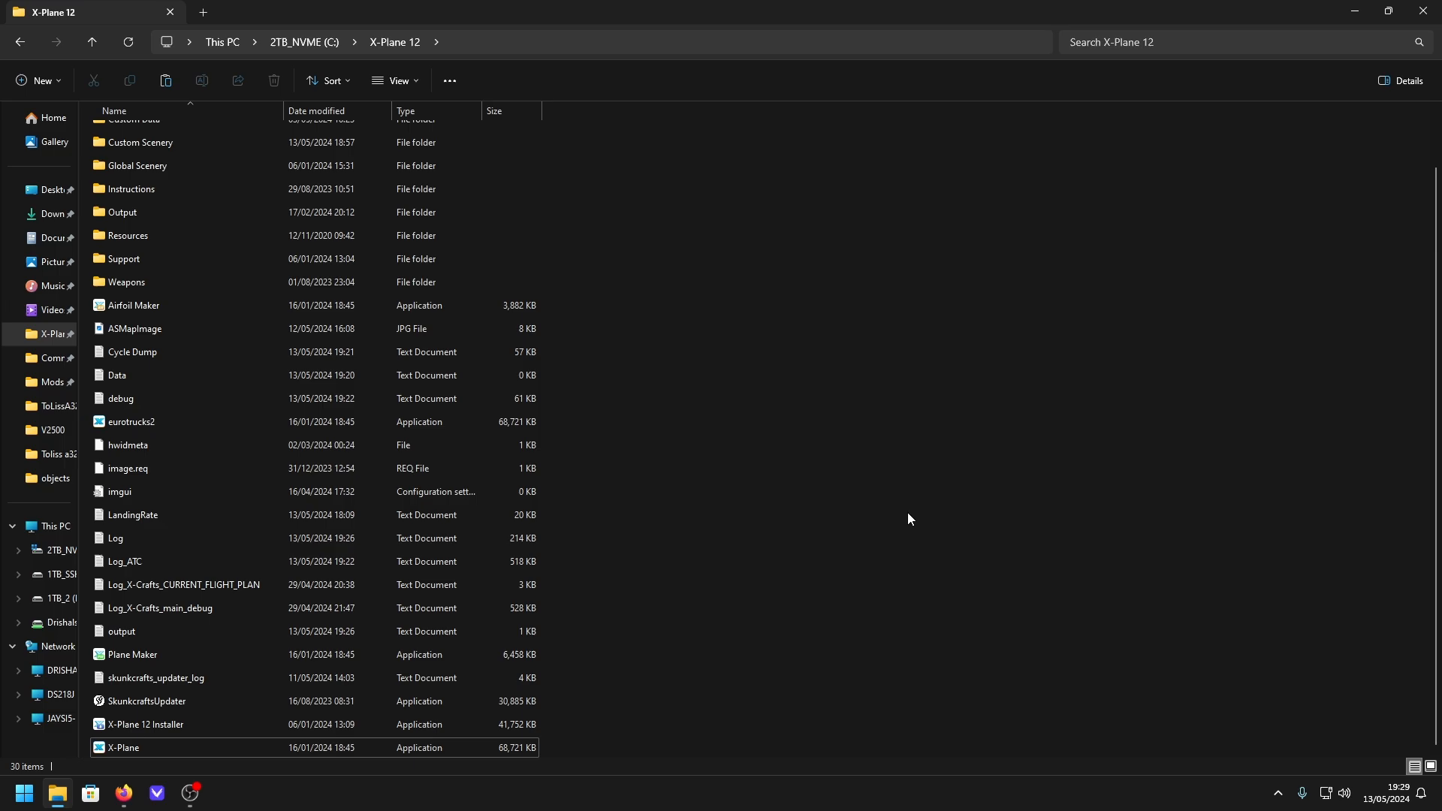
{"action": "left_click", "coordinate": [132, 421]}
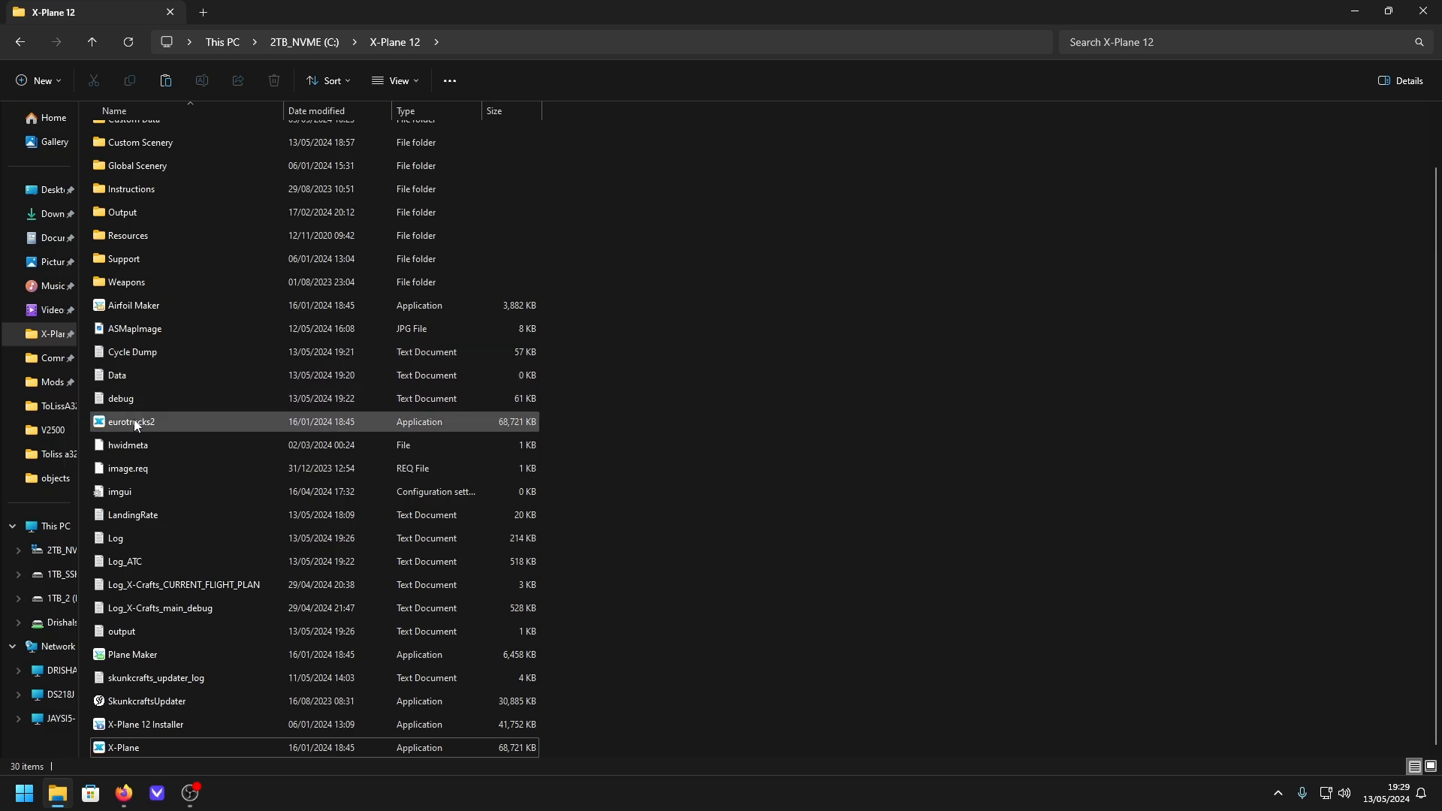
{"action": "mouse_move", "coordinate": [134, 425]}
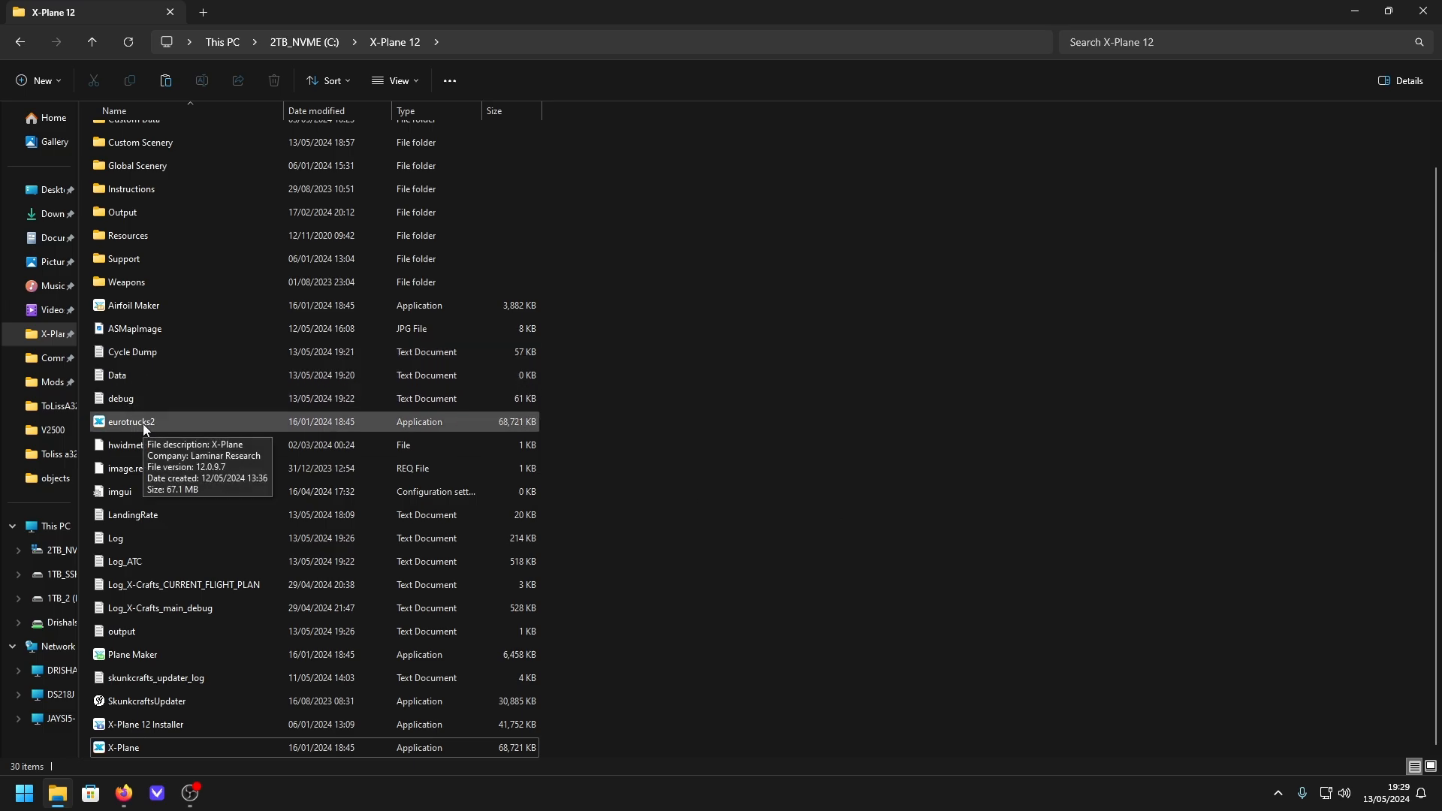
{"action": "mouse_move", "coordinate": [1225, 495]}
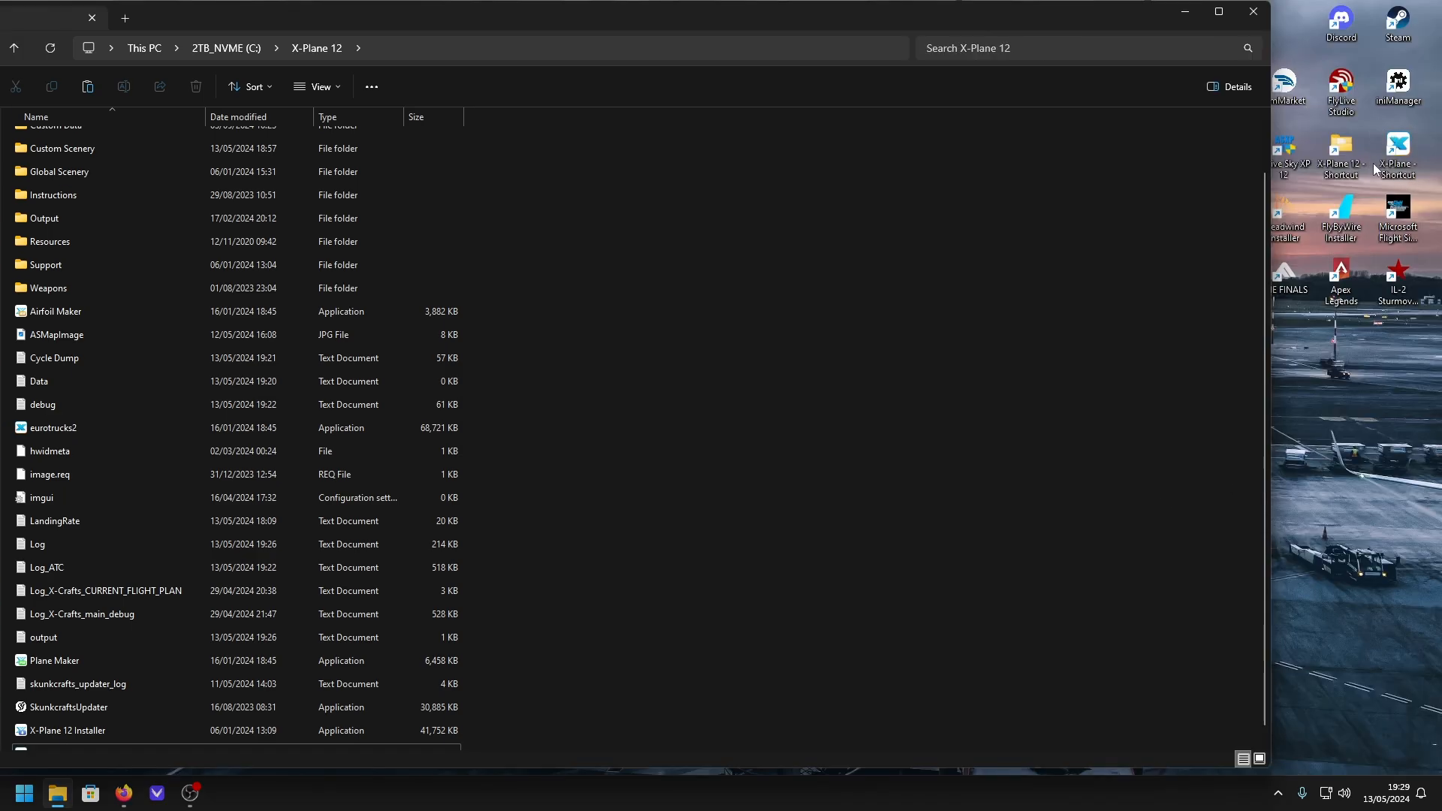
- Paste the executable back as X-Plane and launch the simulator
{"action": "left_click", "coordinate": [1397, 156]}
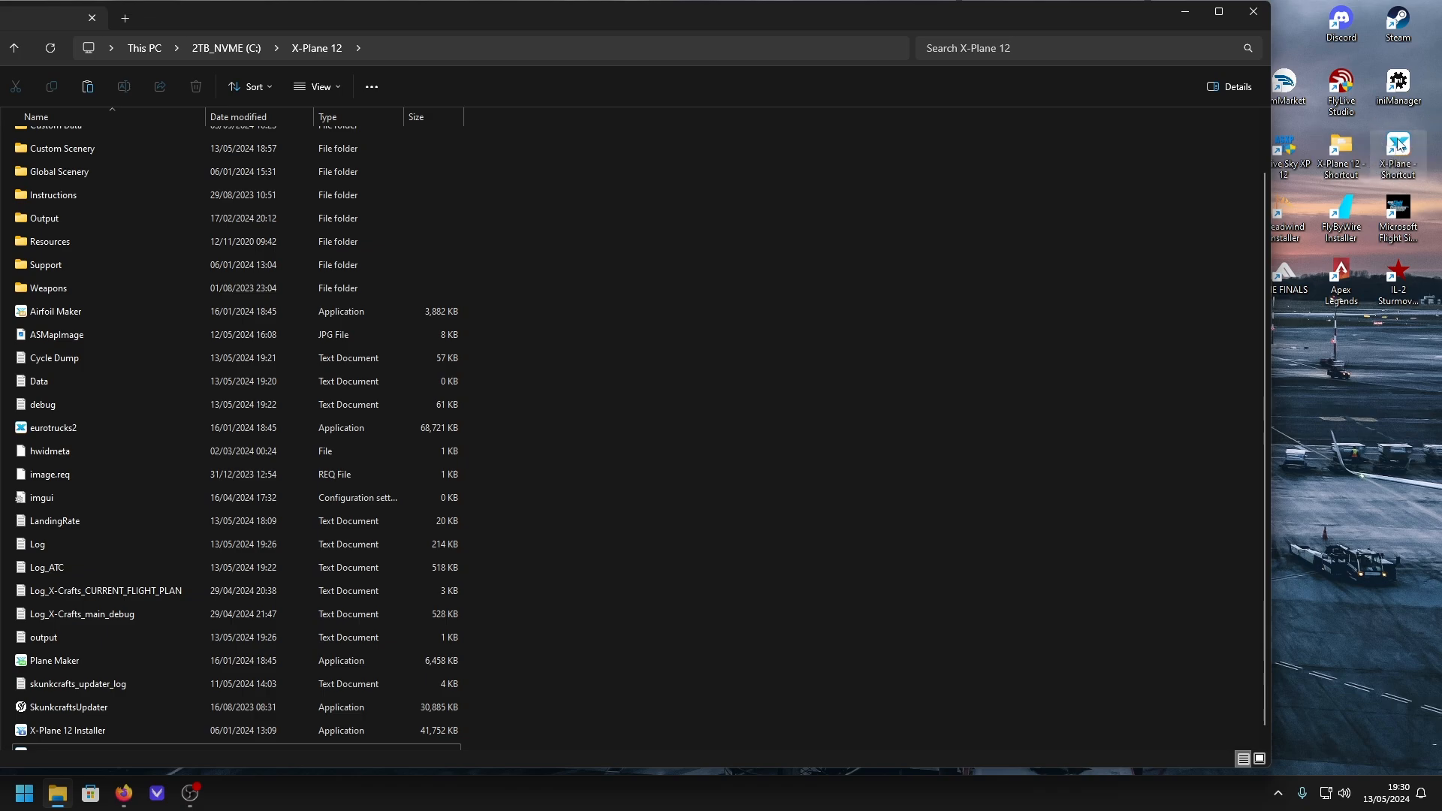
{"action": "mouse_move", "coordinate": [1399, 165]}
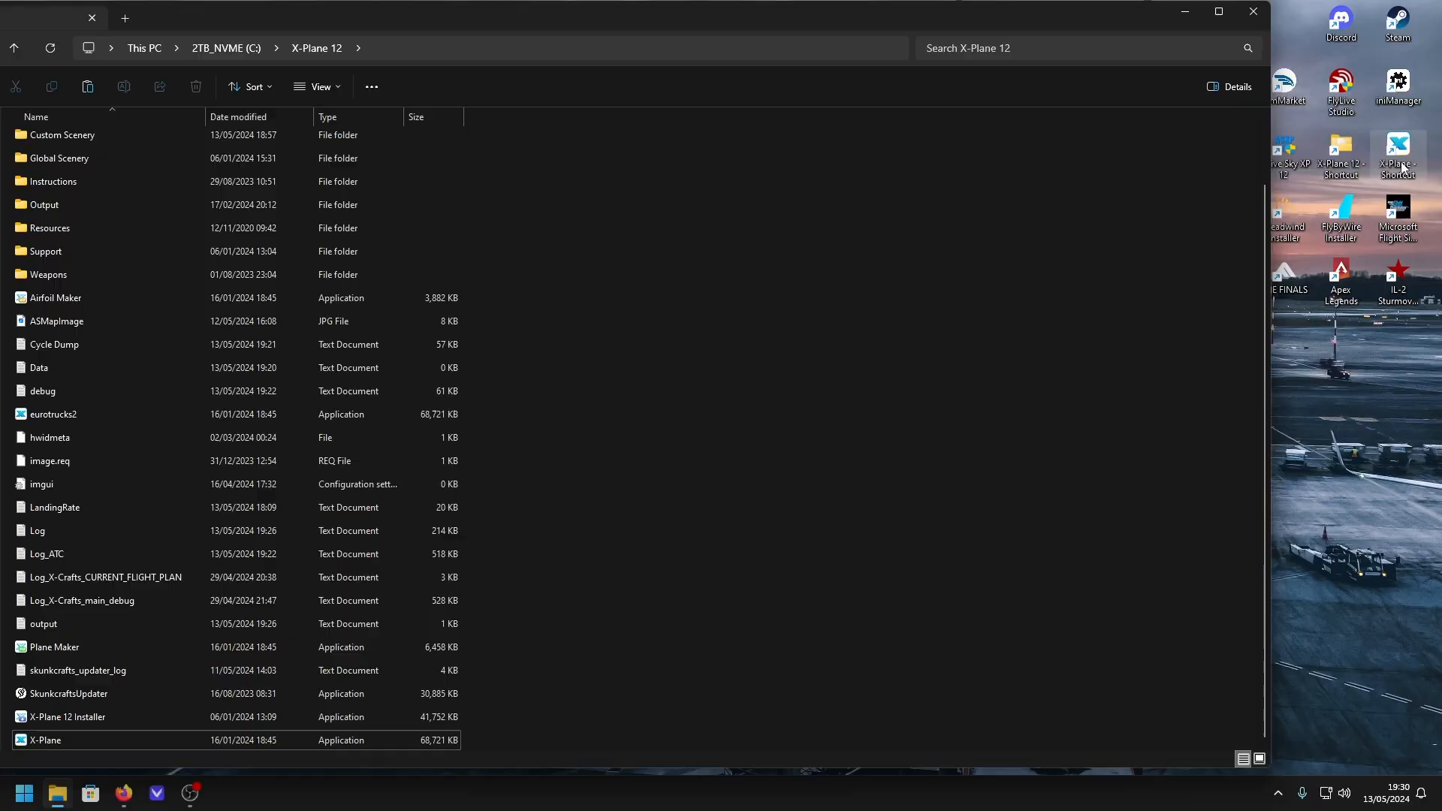
{"action": "double_click", "coordinate": [46, 740]}
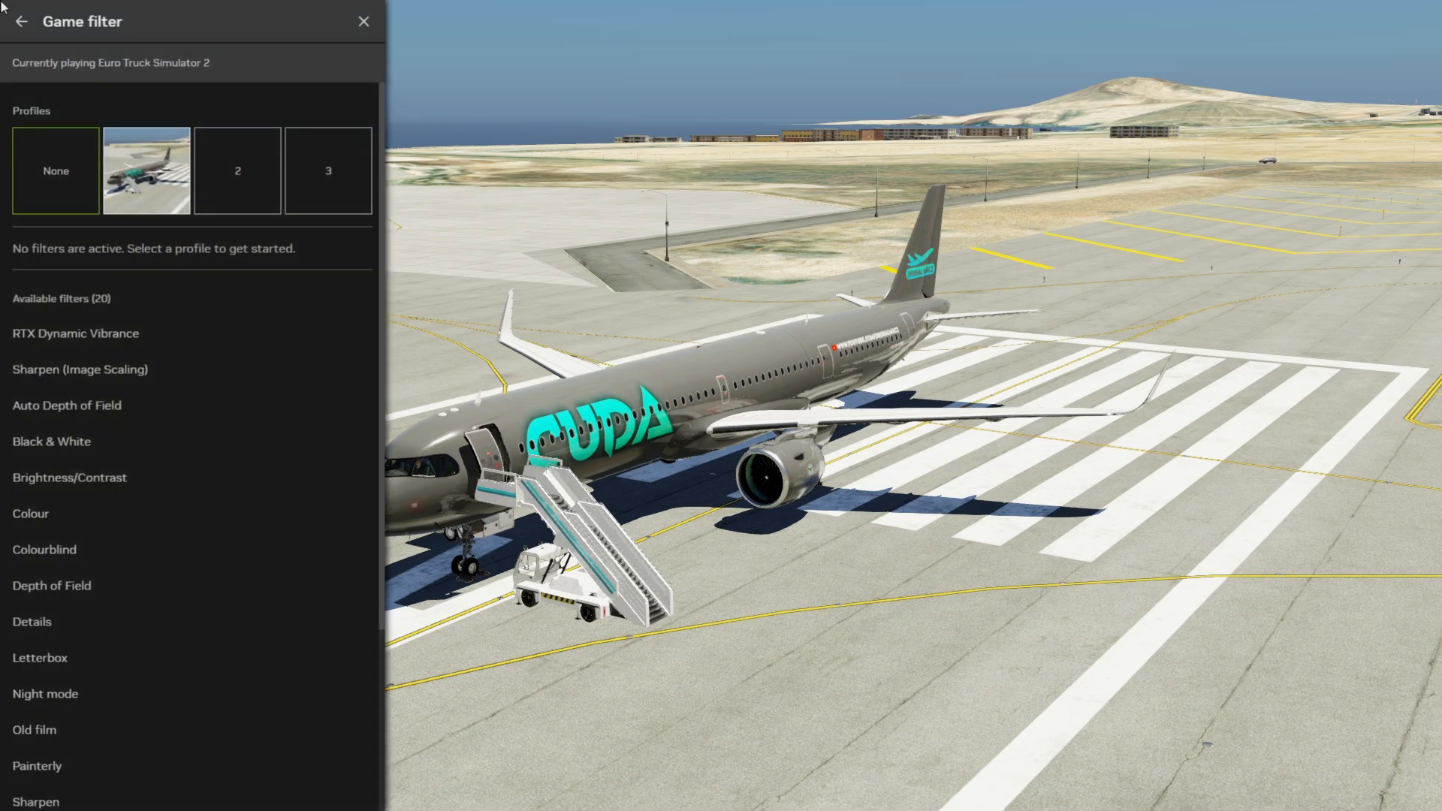
{"action": "mouse_move", "coordinate": [158, 357]}
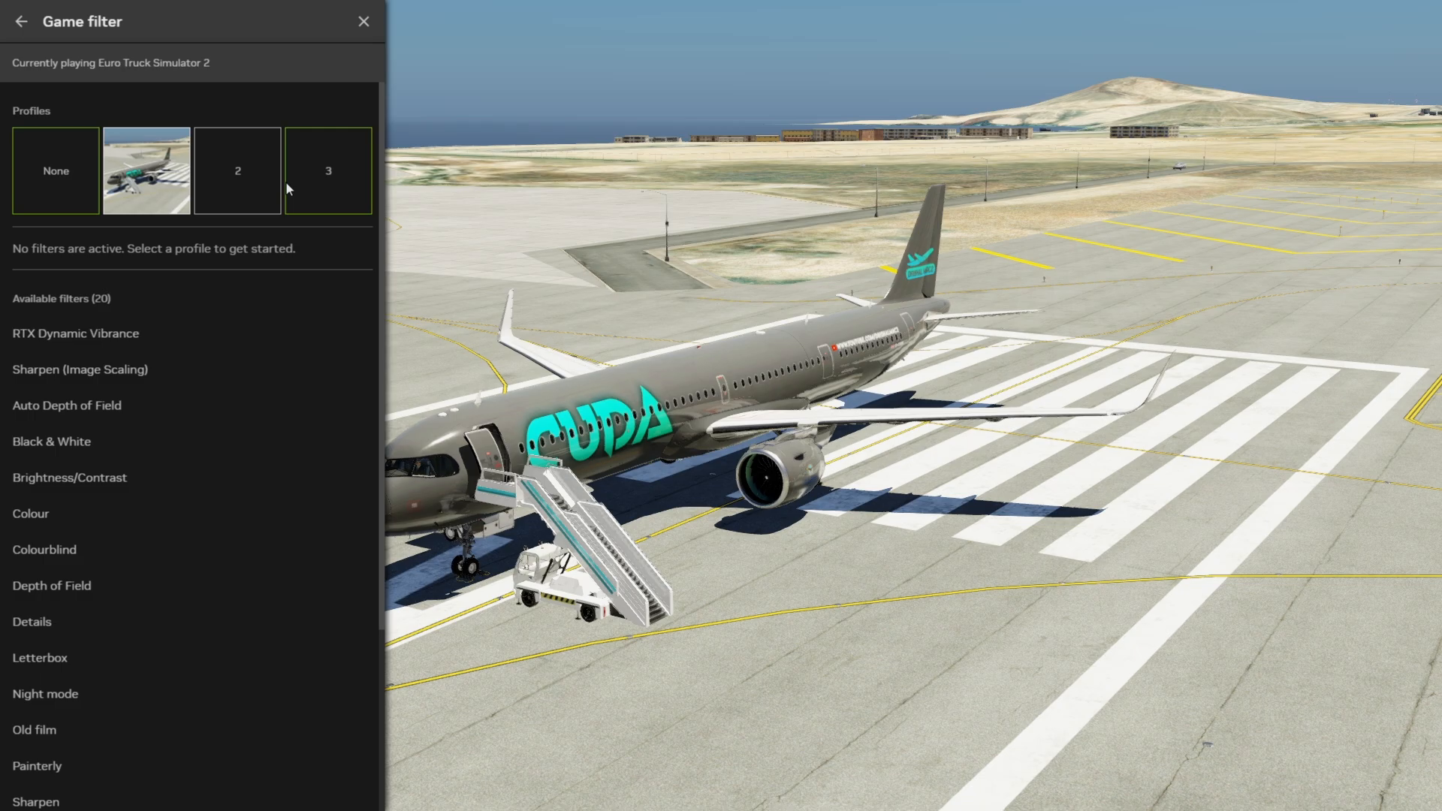
- Toggle the first filter profile off and on, leaving Brightness/Contrast, Details and Color active
{"action": "left_click", "coordinate": [146, 170]}
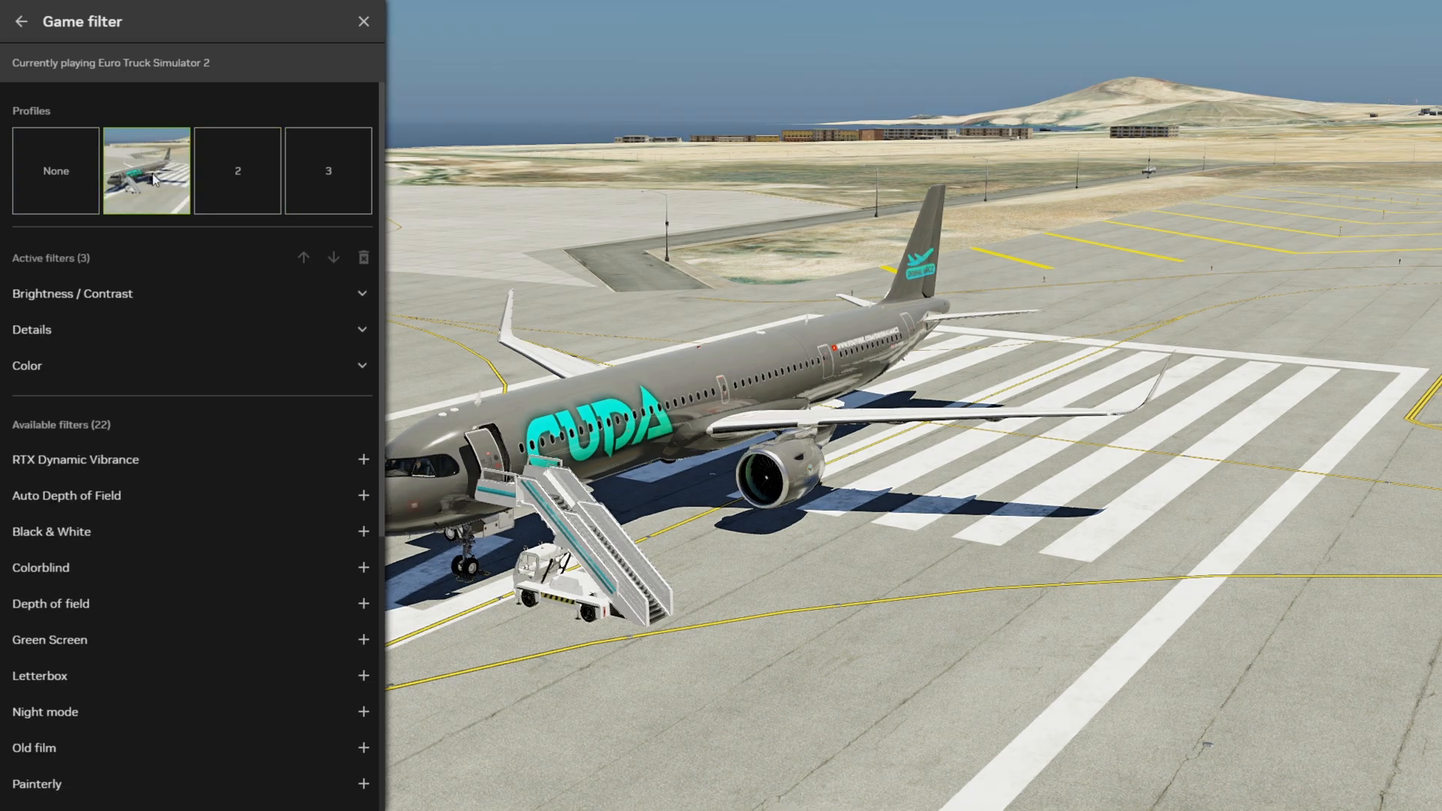
{"action": "left_click", "coordinate": [54, 170]}
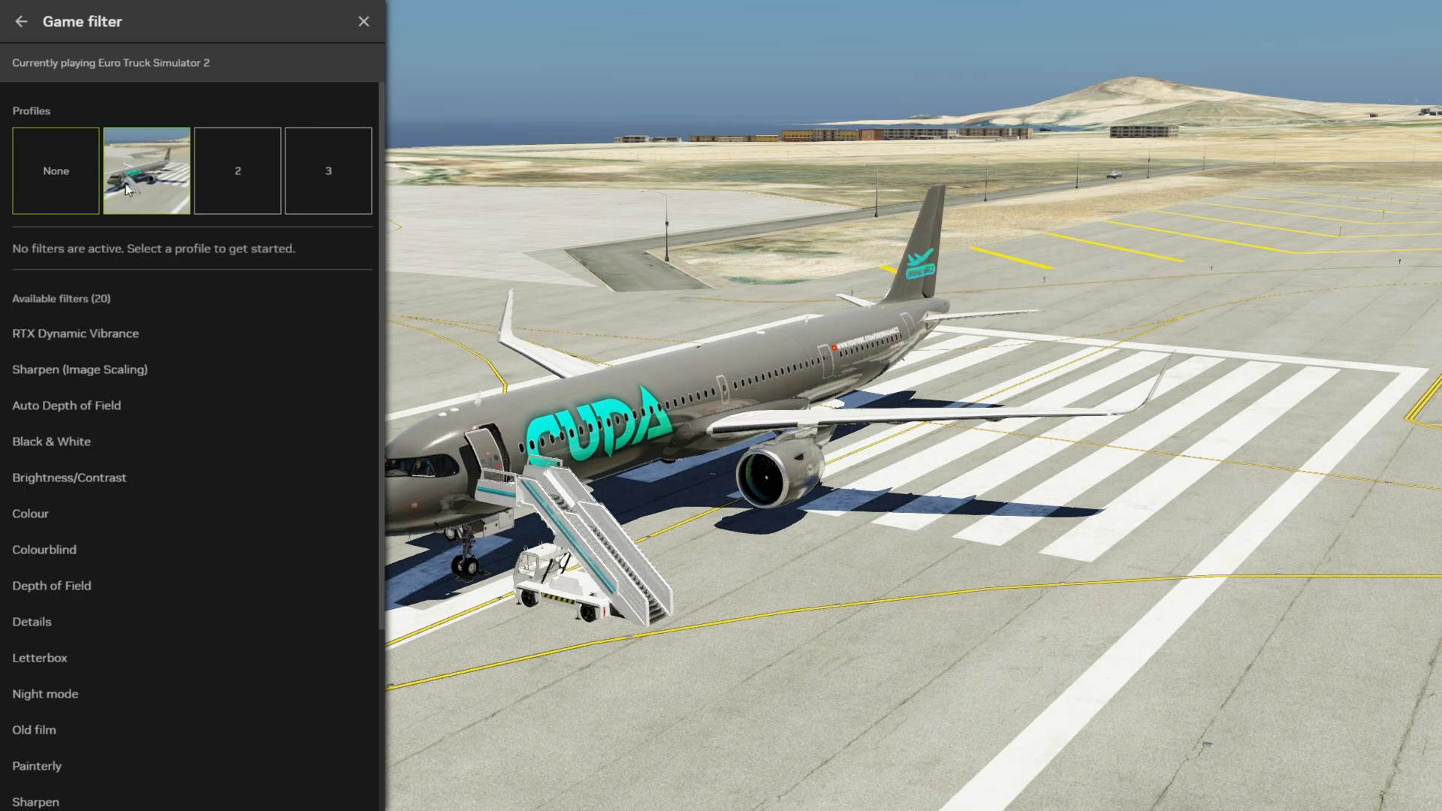
{"action": "left_click", "coordinate": [145, 170]}
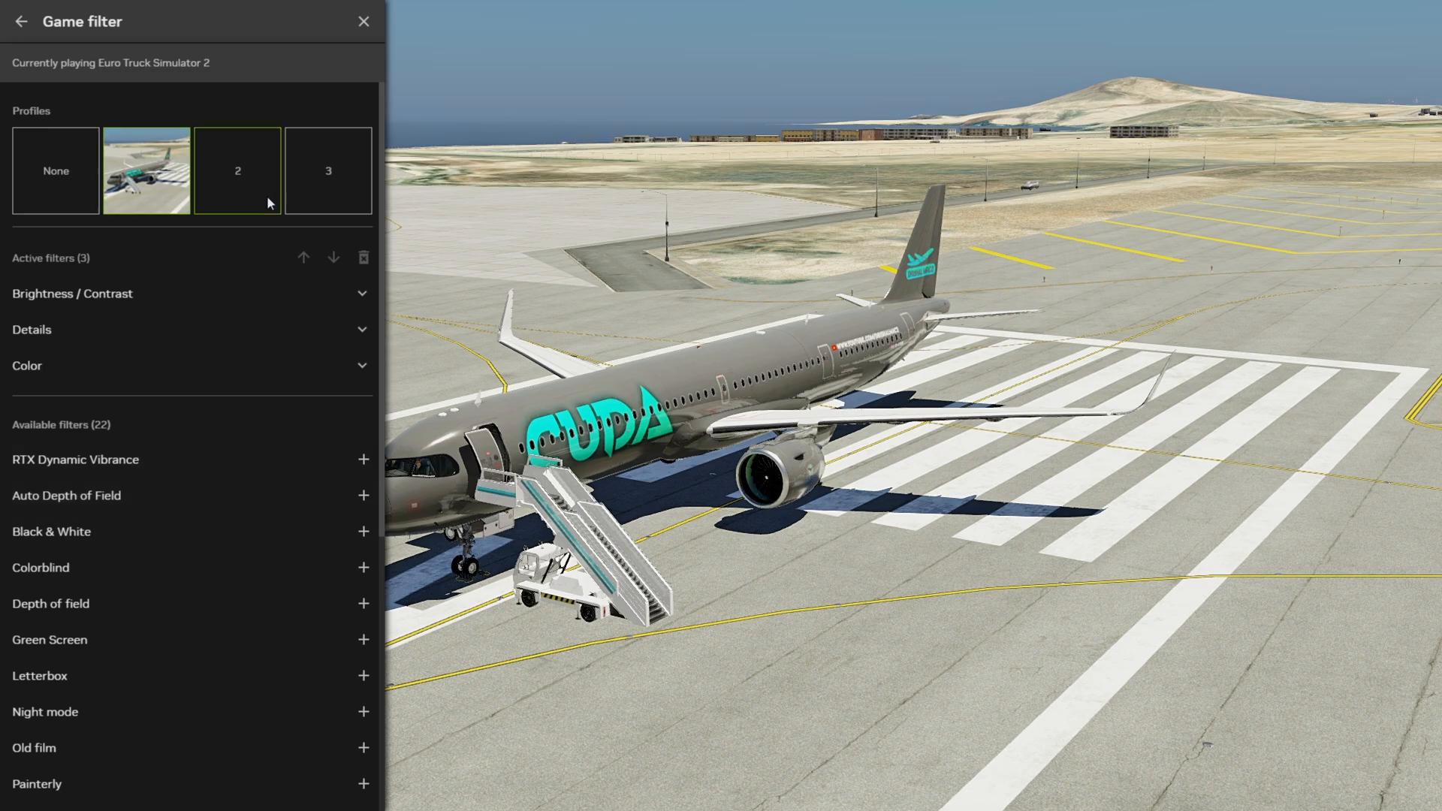
- In profile 2, add Brightness / Contrast with Highlights 72, delete it, and return to None
{"action": "left_click", "coordinate": [236, 170]}
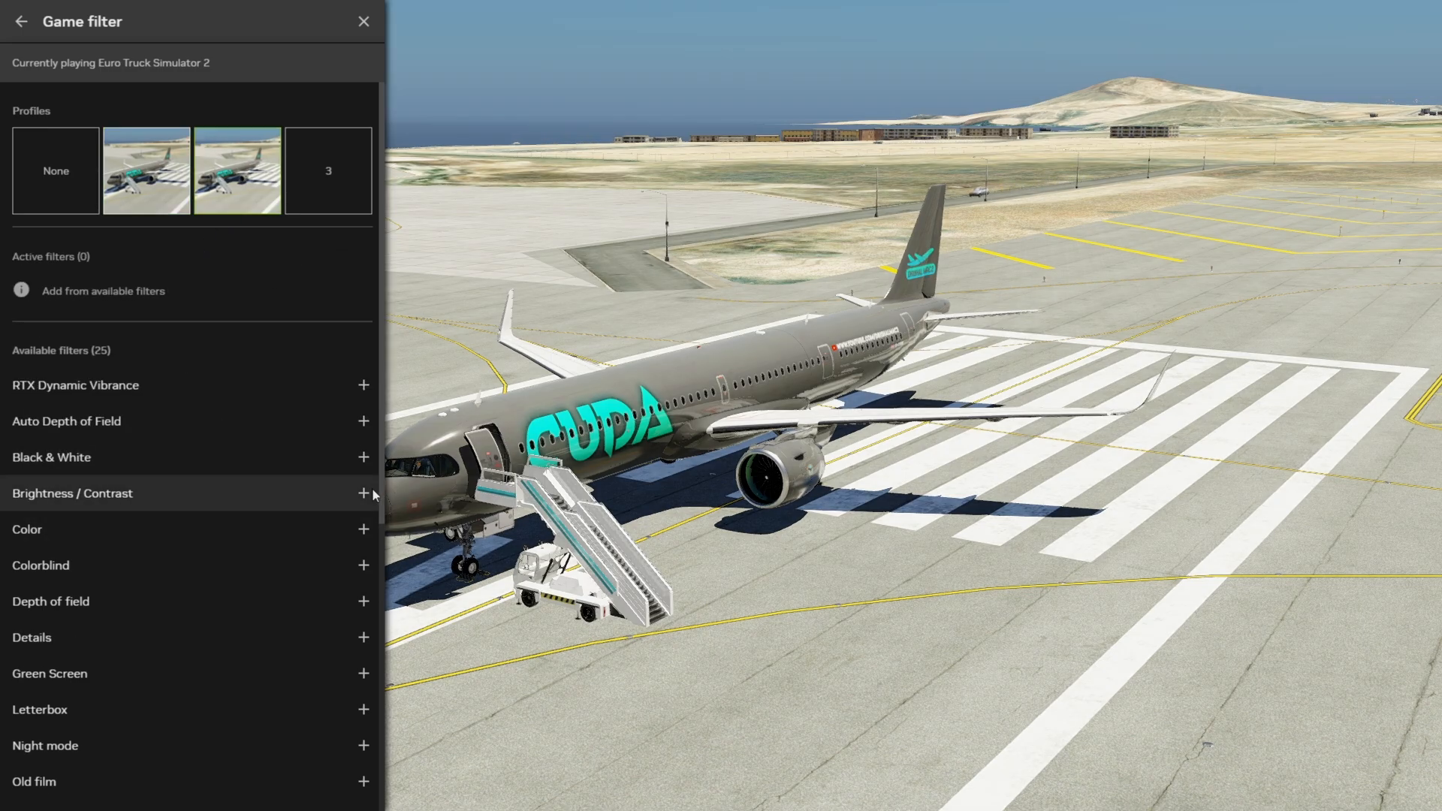
{"action": "left_click", "coordinate": [362, 493]}
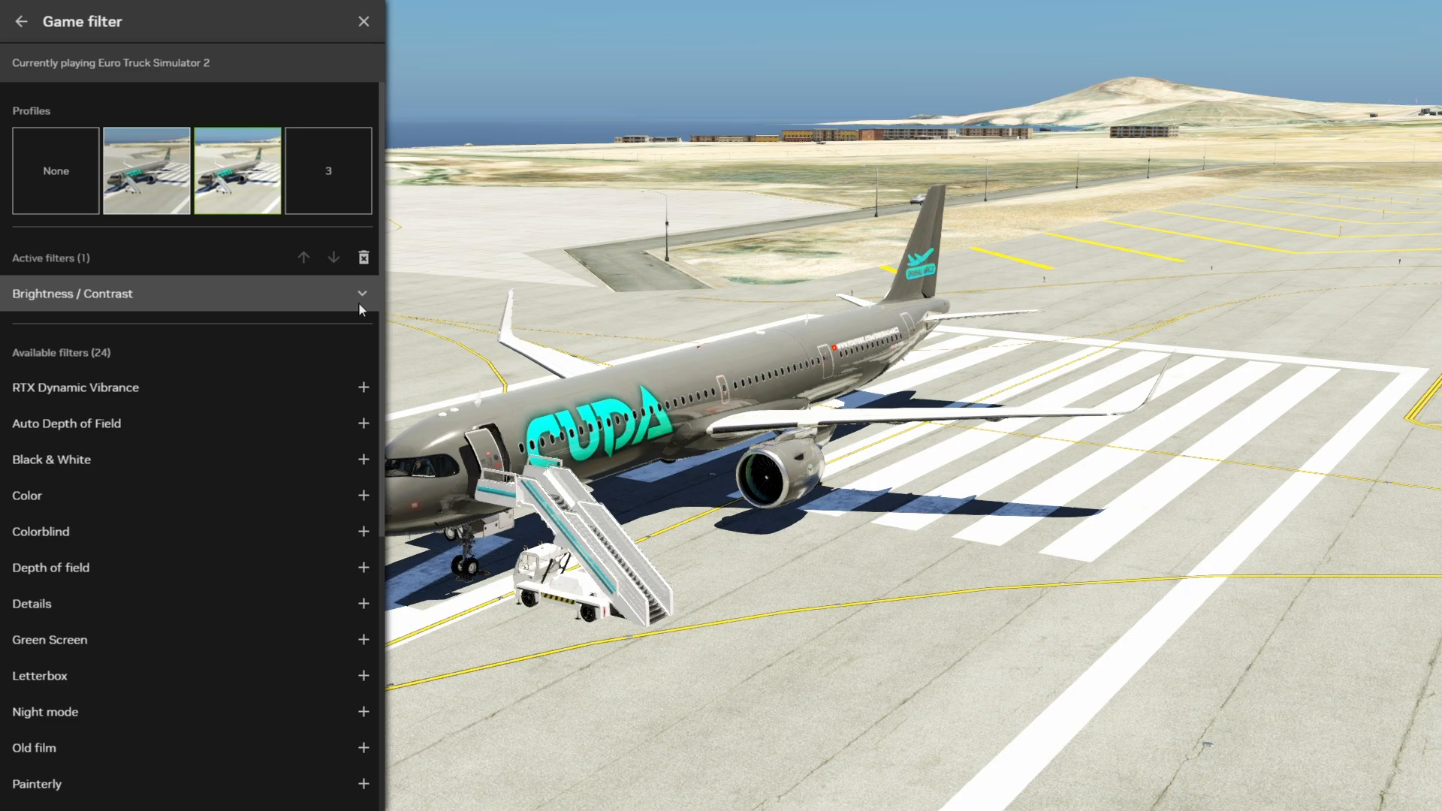
{"action": "left_click", "coordinate": [362, 294]}
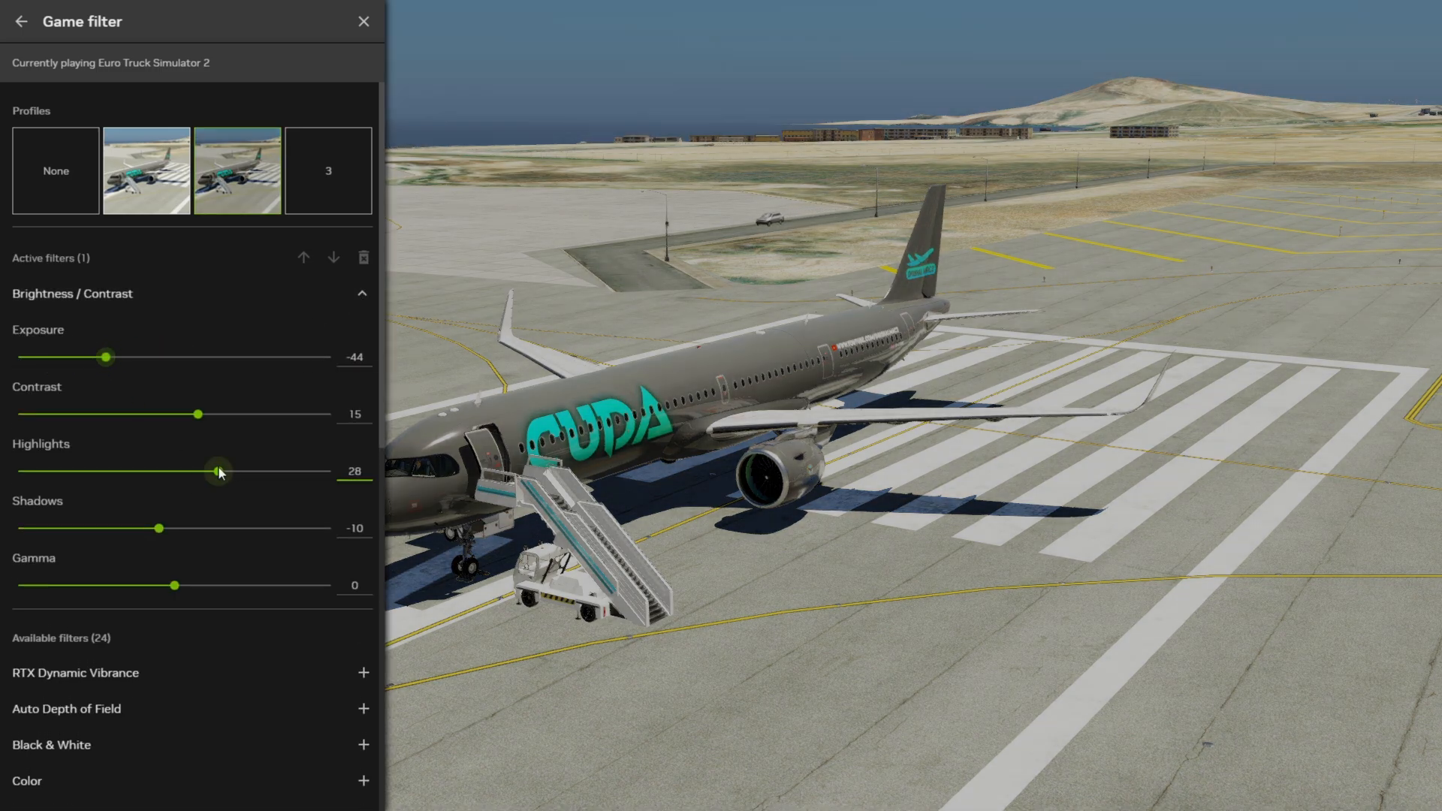
{"action": "left_click_drag", "start_coordinate": [219, 470], "coordinate": [285, 470]}
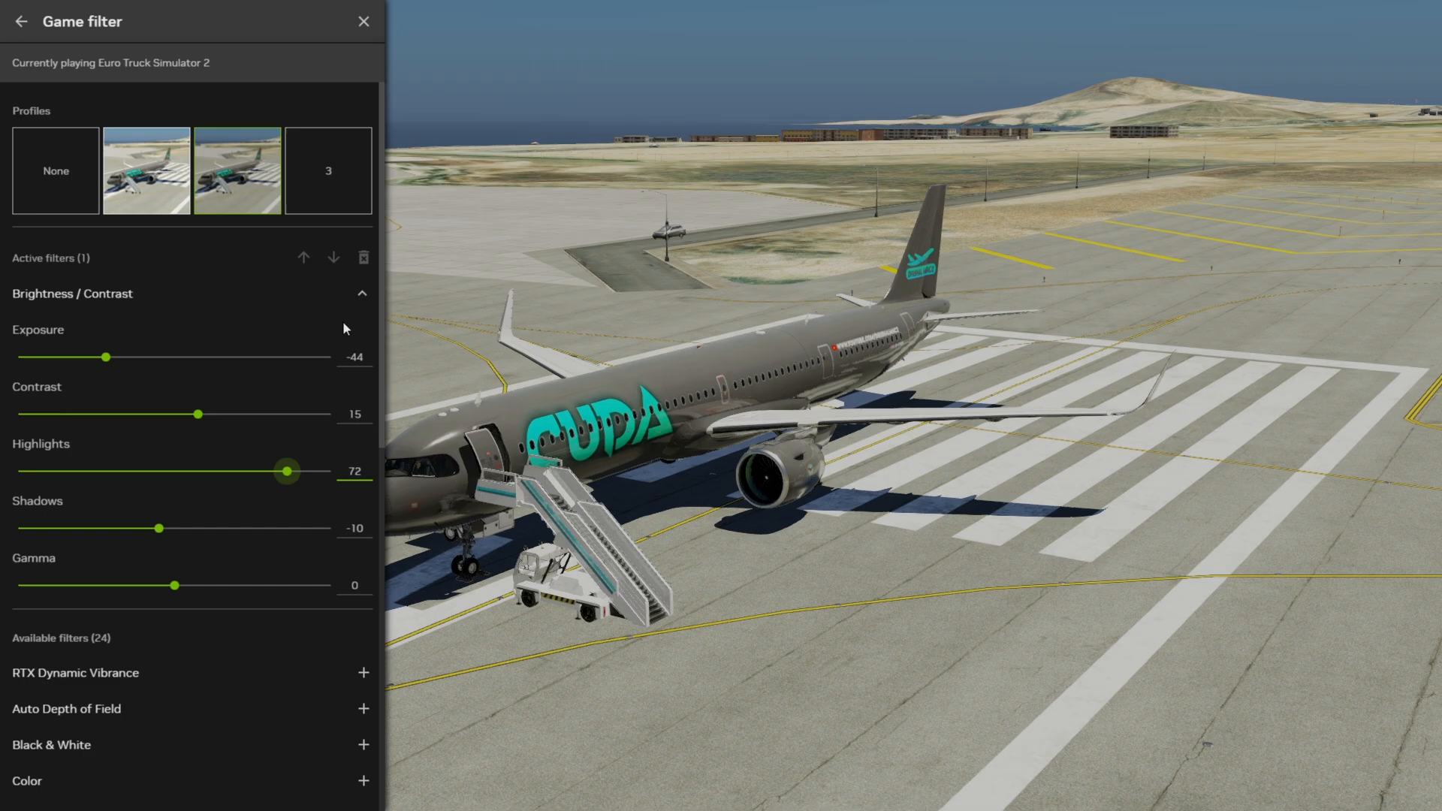
{"action": "left_click", "coordinate": [362, 293]}
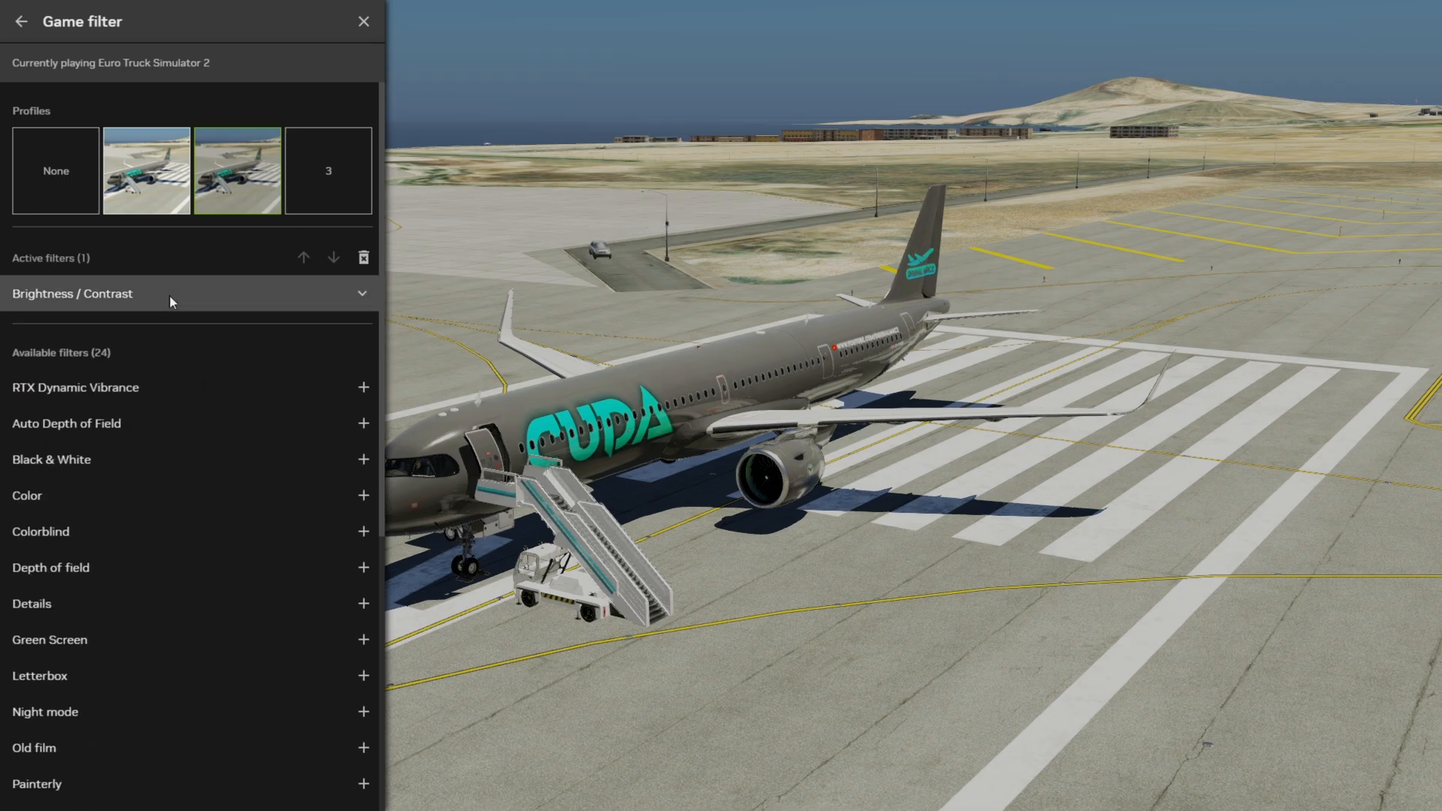
{"action": "left_click", "coordinate": [363, 257]}
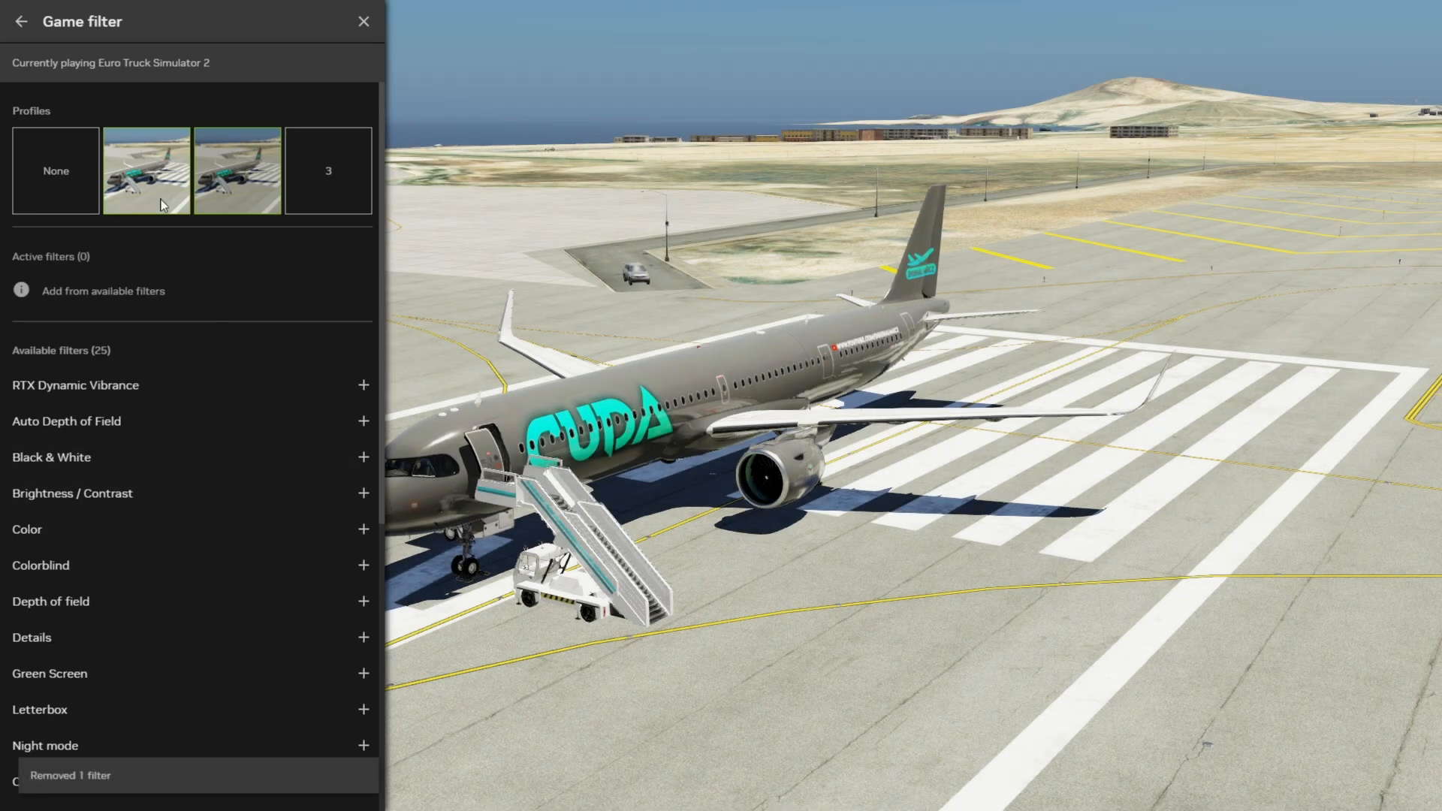
{"action": "left_click", "coordinate": [54, 170]}
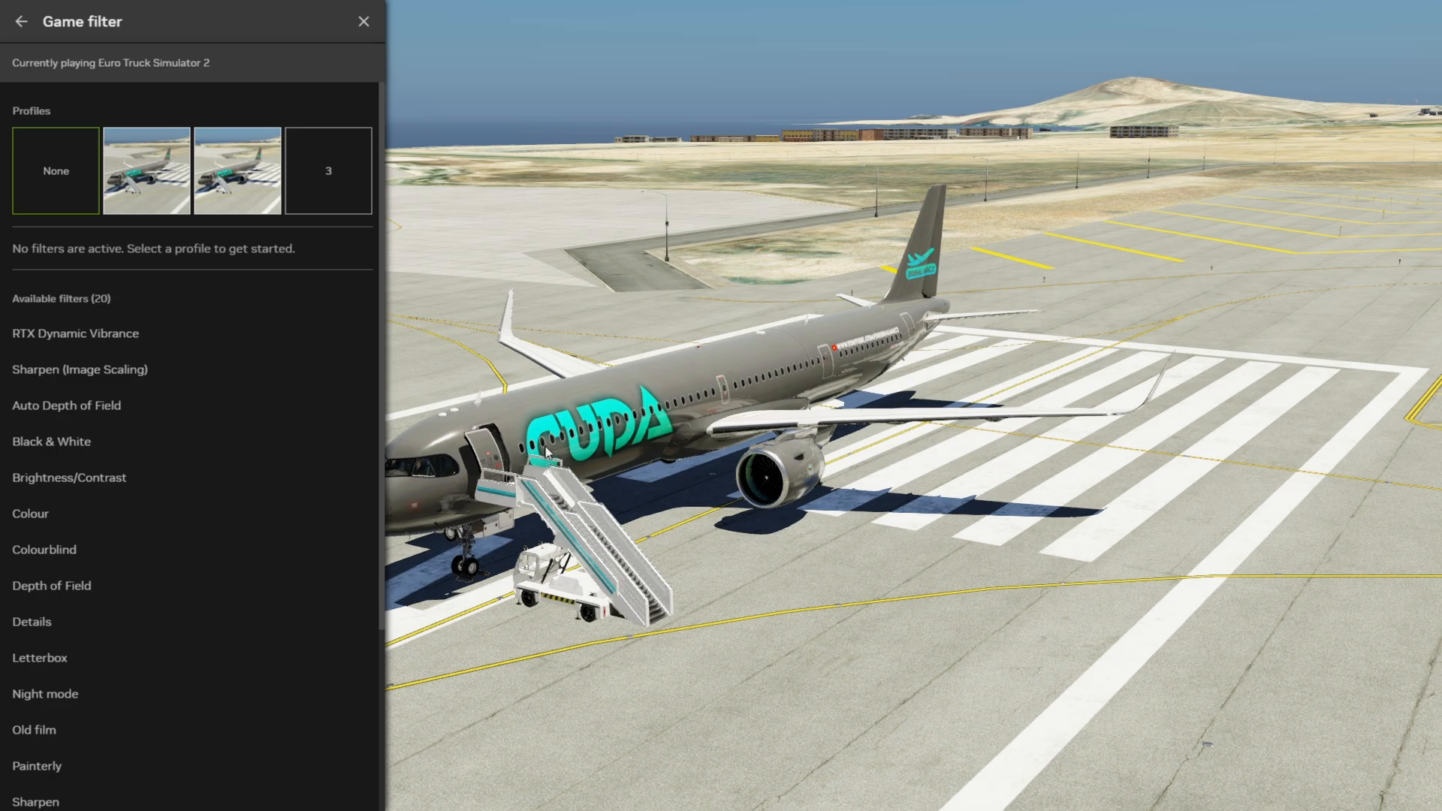
{"action": "mouse_move", "coordinate": [629, 199]}
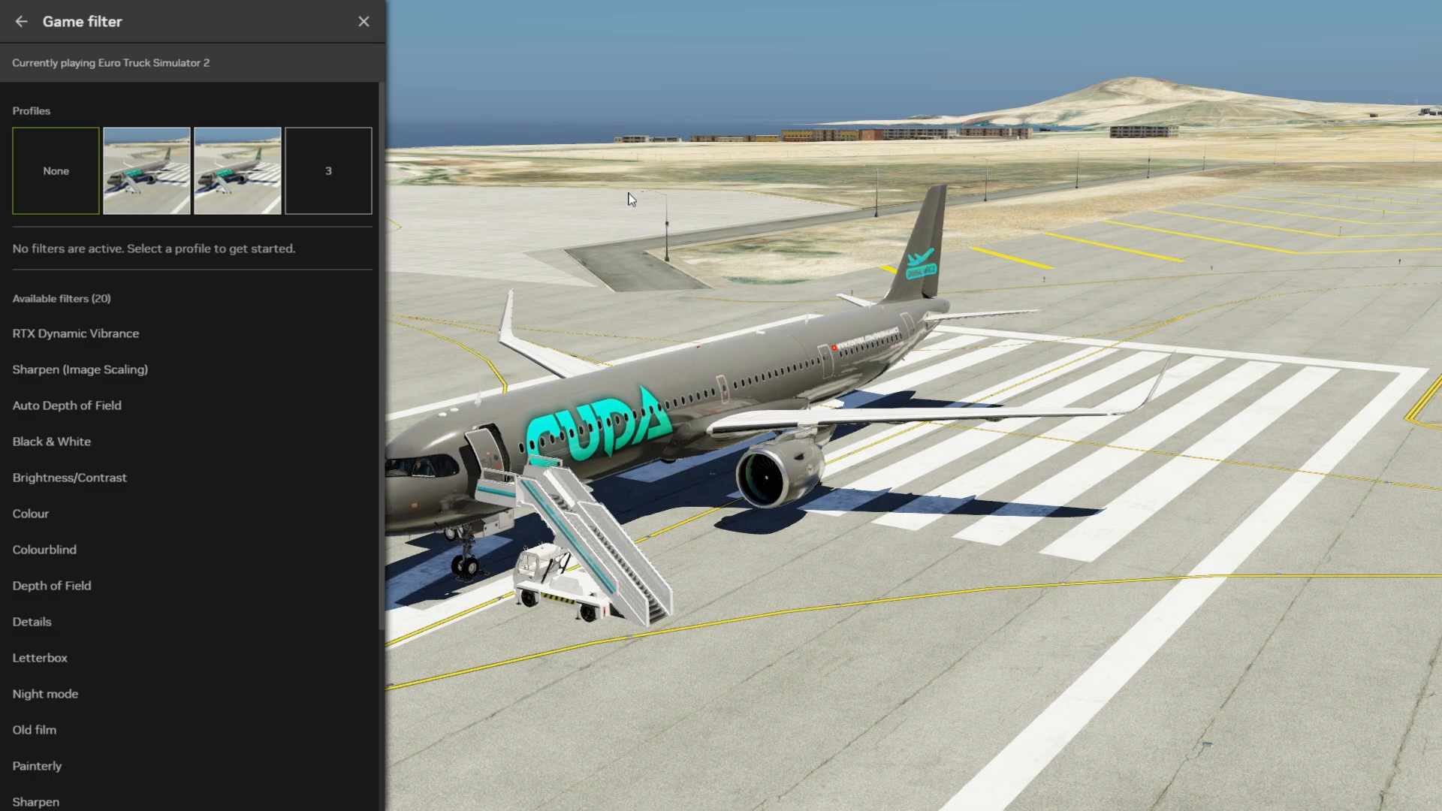
{"action": "mouse_move", "coordinate": [737, 182]}
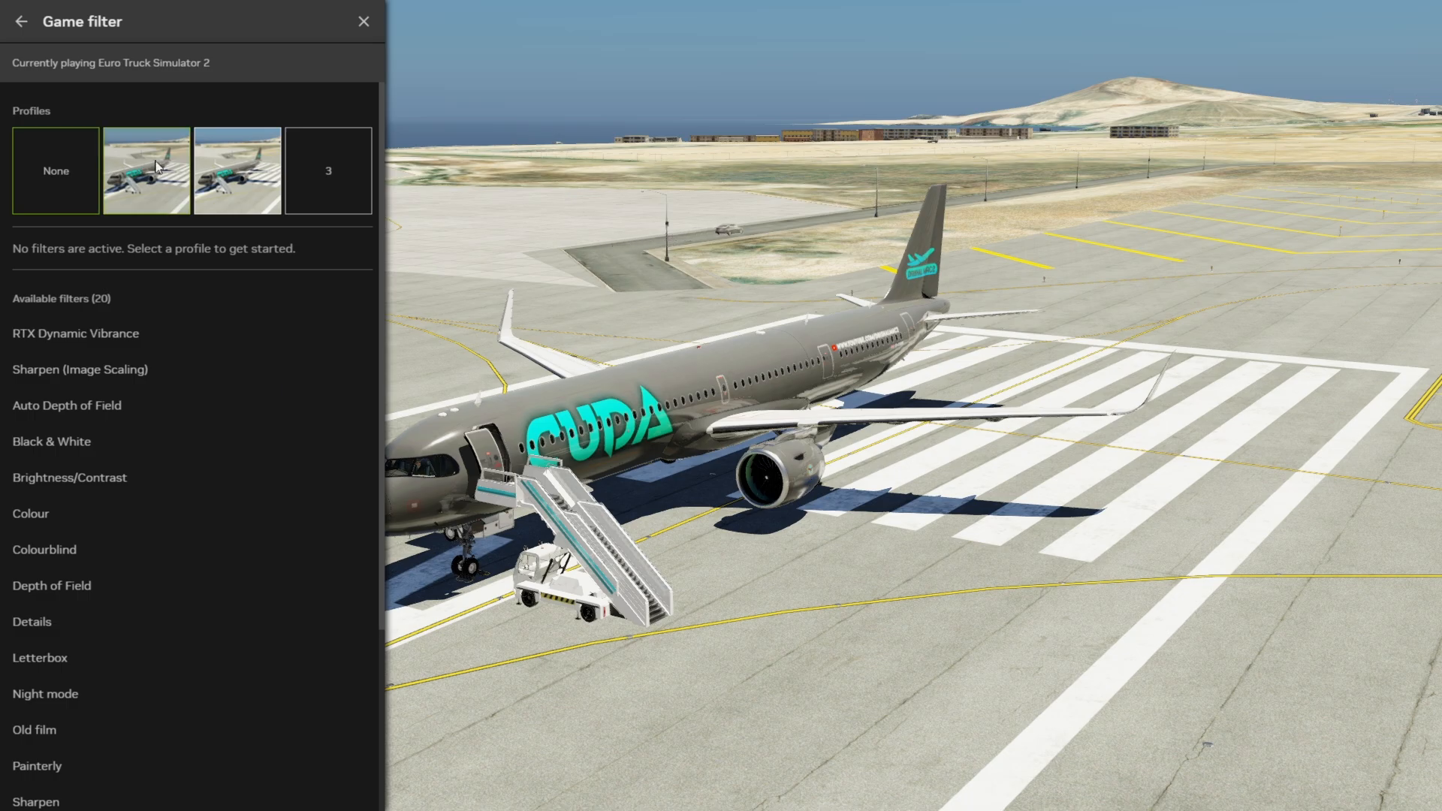
- Reapply the first profile, collapse its Brightness / Contrast settings, and move toward None
{"action": "left_click", "coordinate": [145, 170]}
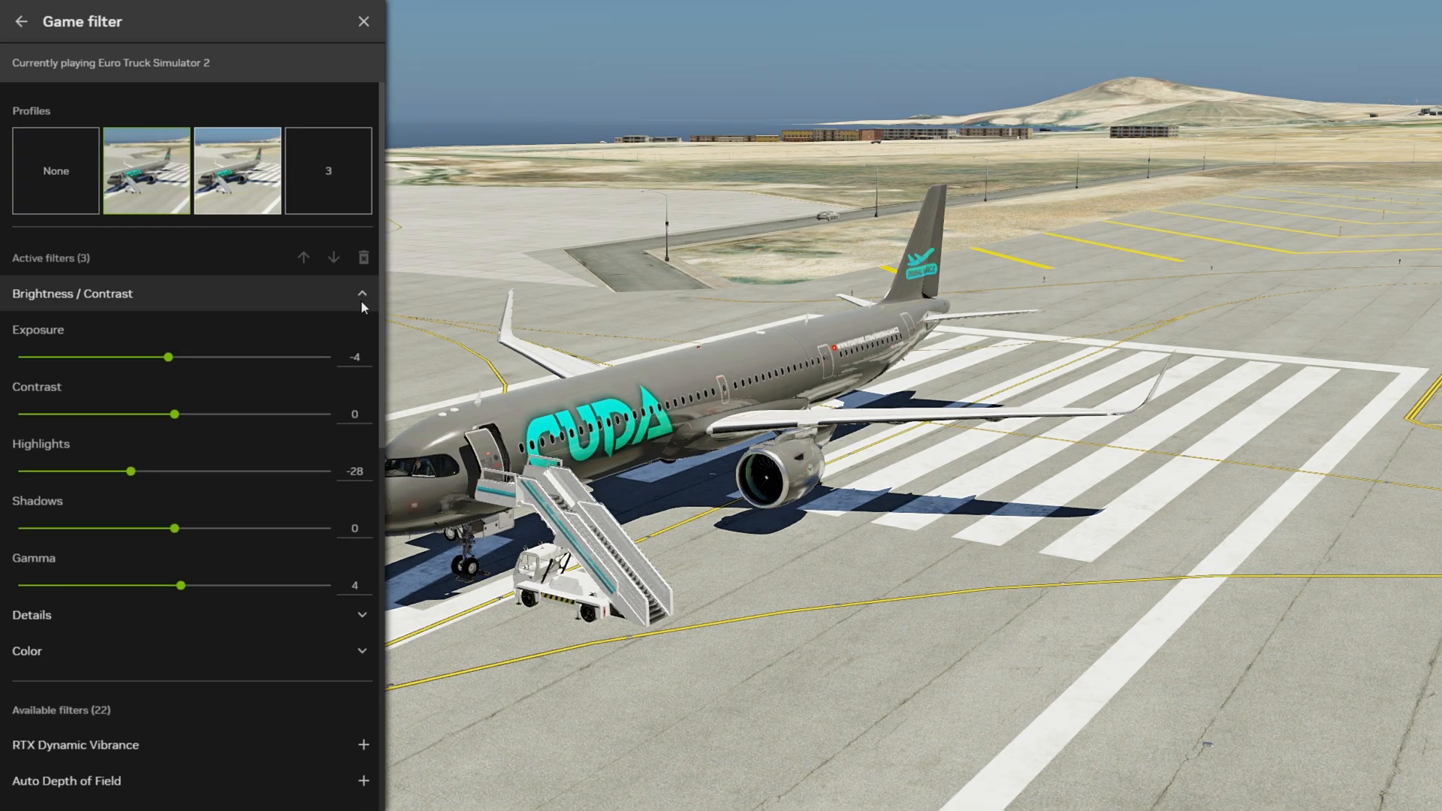
{"action": "left_click", "coordinate": [359, 293]}
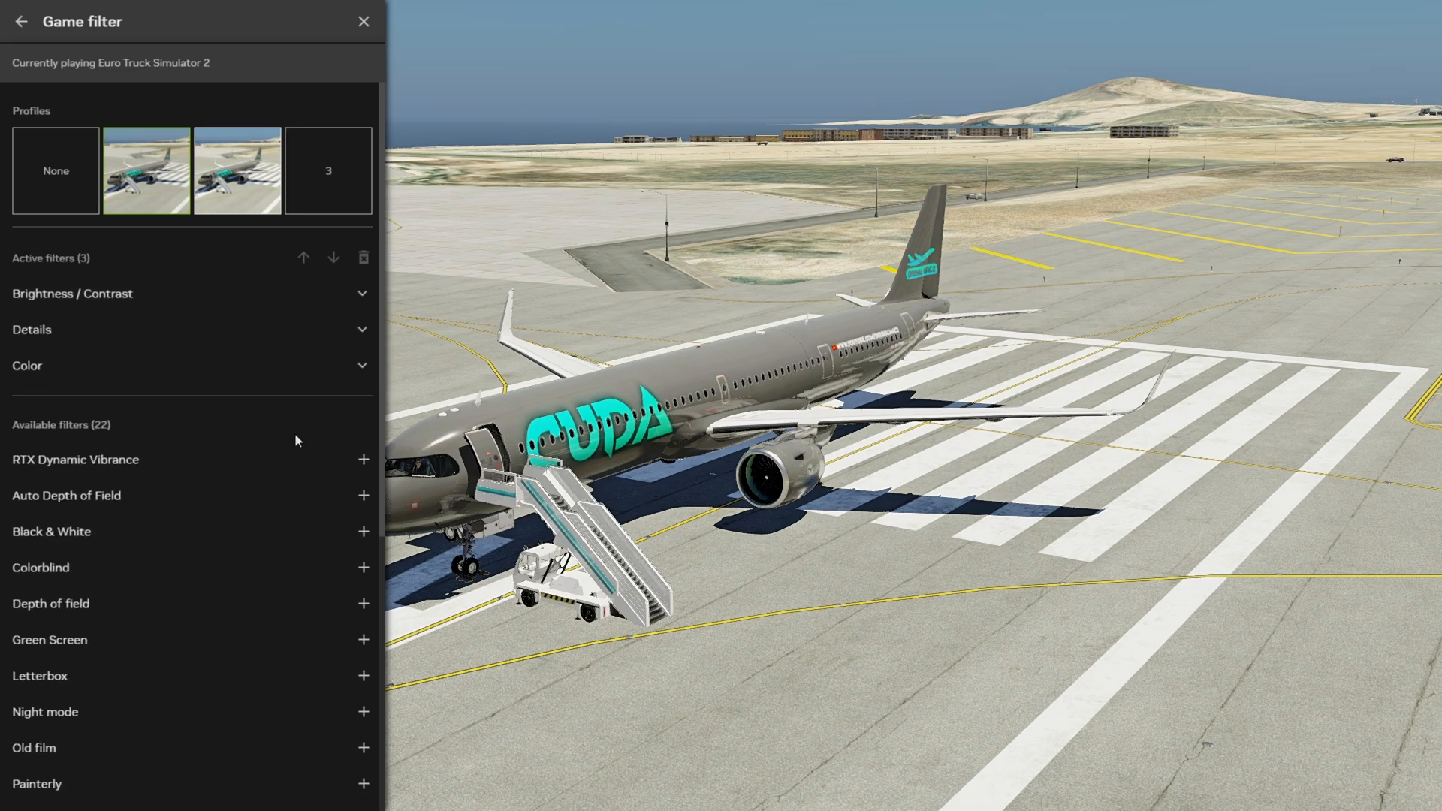
{"action": "mouse_move", "coordinate": [235, 281]}
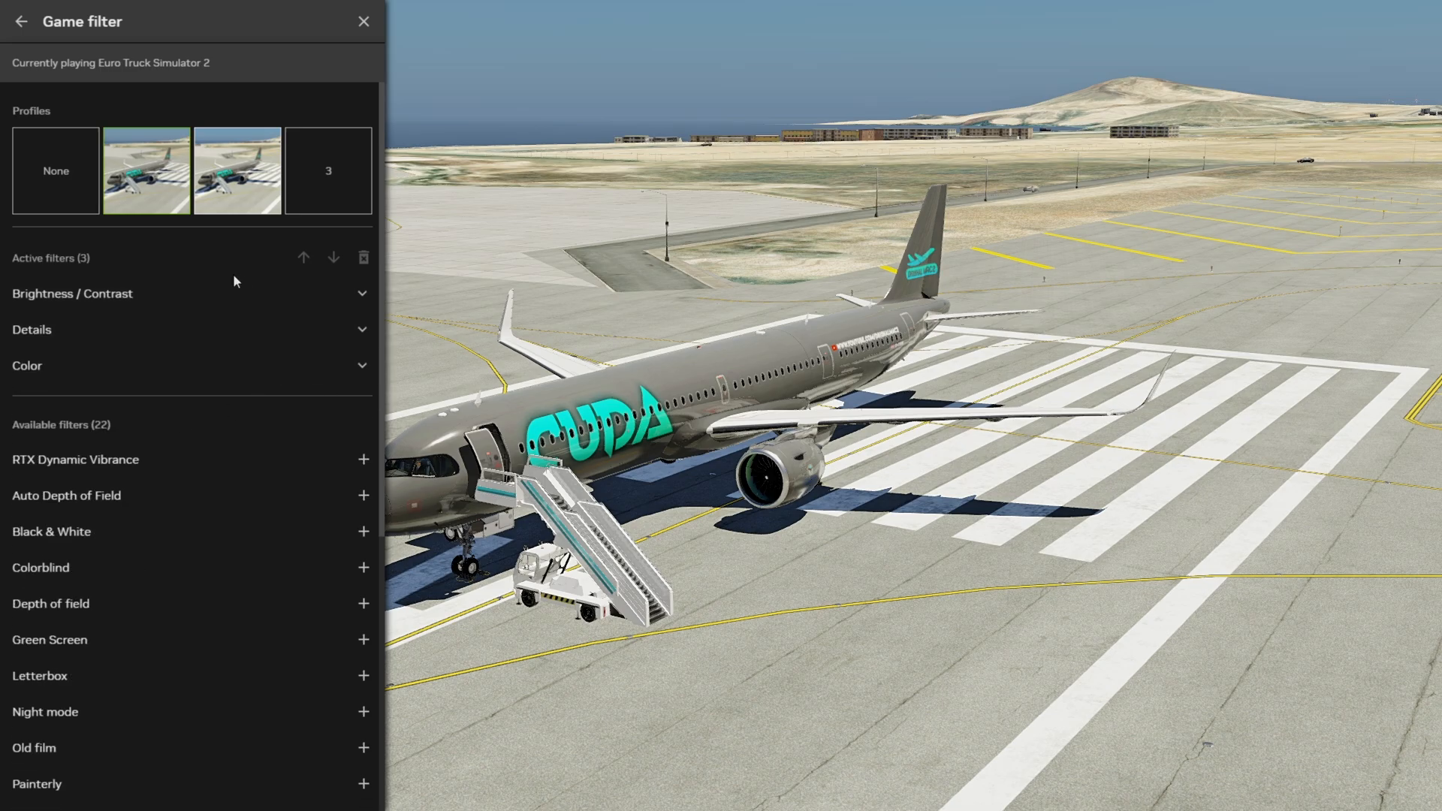
{"action": "left_click", "coordinate": [54, 169]}
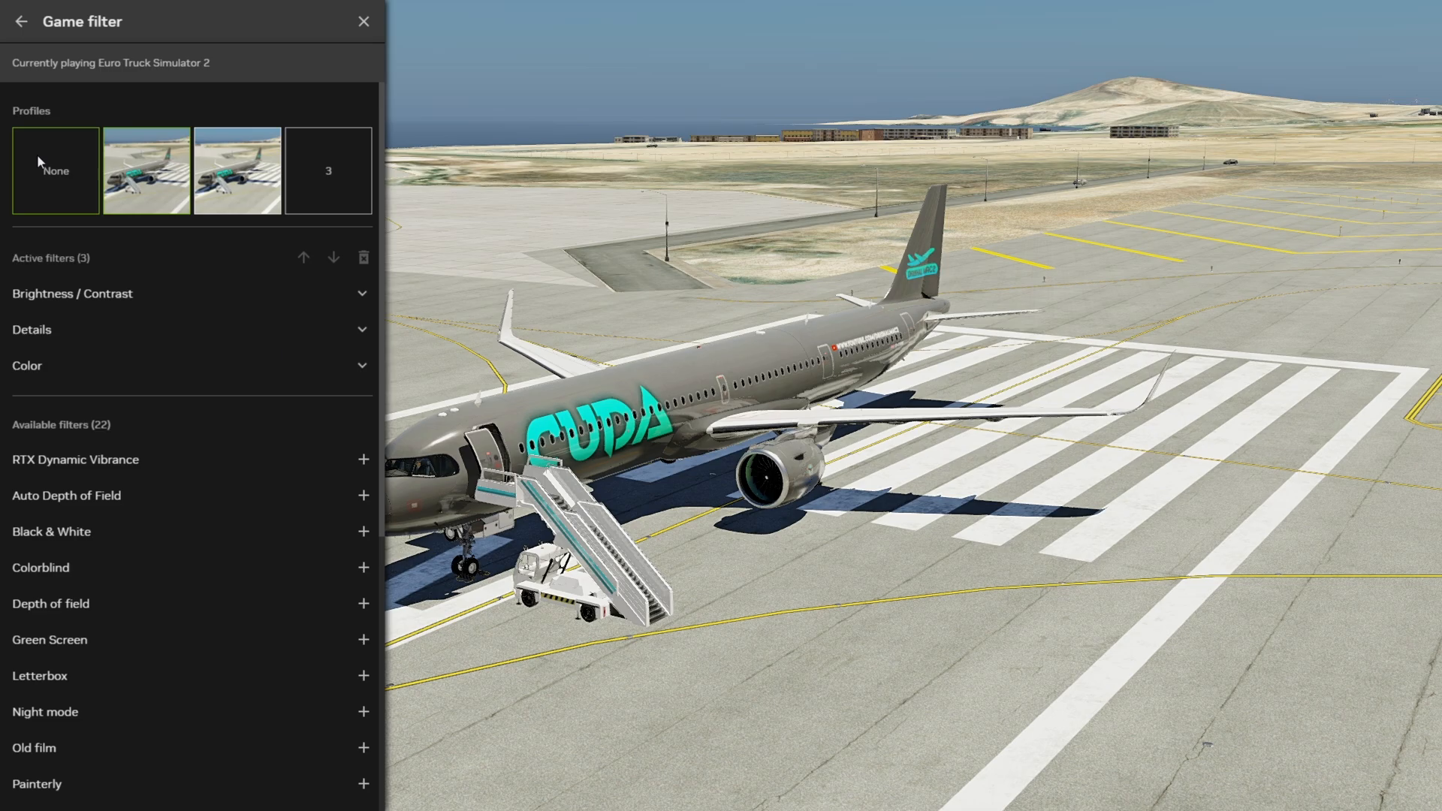